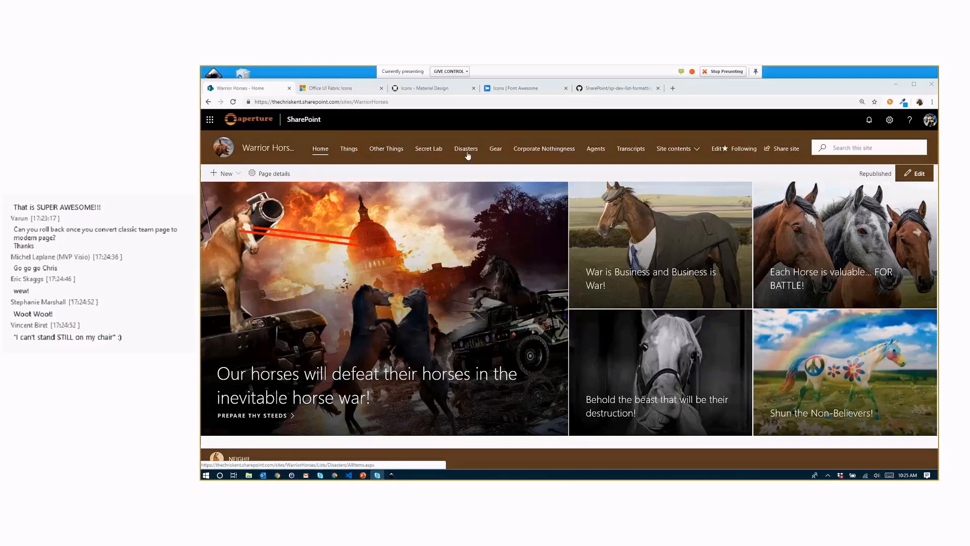
# Step: Go to the Disasters list and bring up the Title column's Column settings menu
pyautogui.click(466, 149)
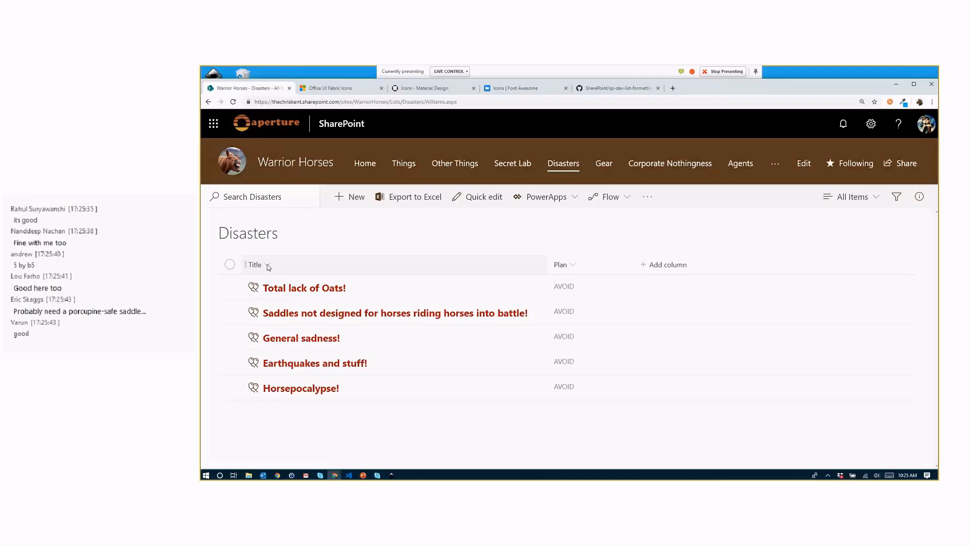
pyautogui.click(255, 265)
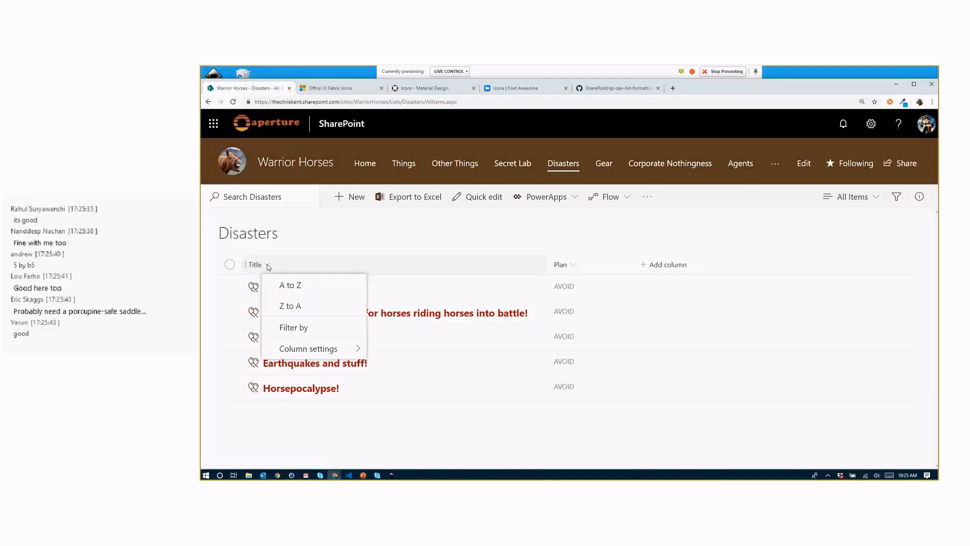
pyautogui.click(307, 348)
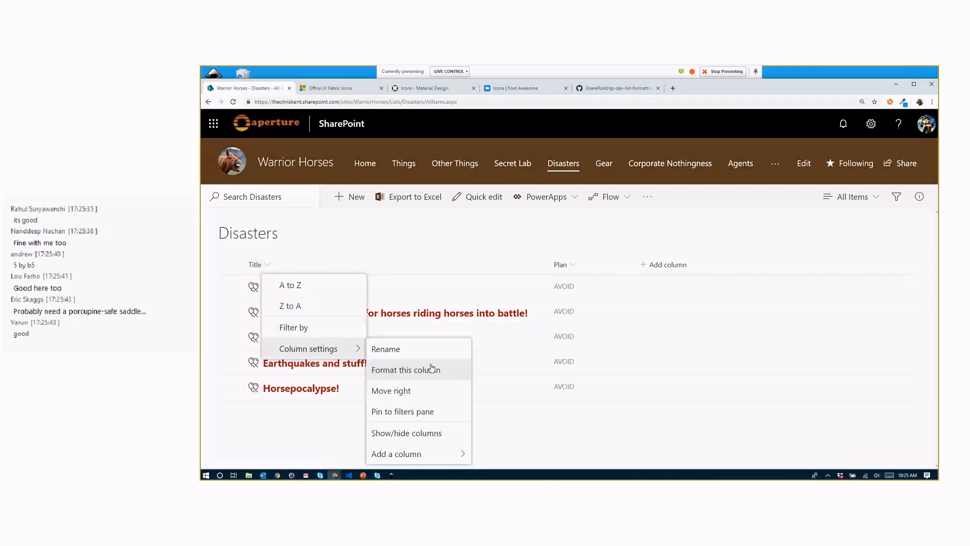
# Step: Review the Title column's Balloons-icon formatting JSON, then move to the Office UI Fabric Icons gallery
pyautogui.click(406, 369)
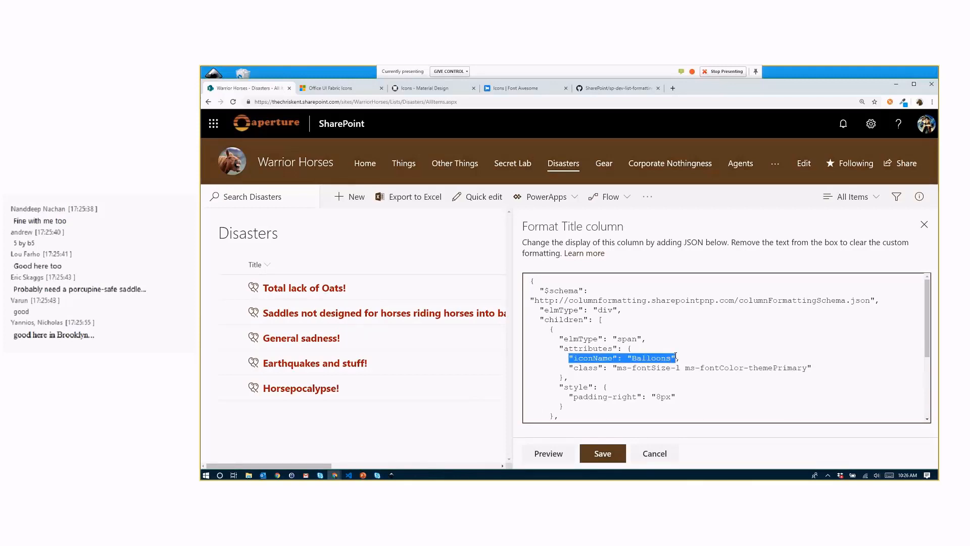
pyautogui.scroll(-3)
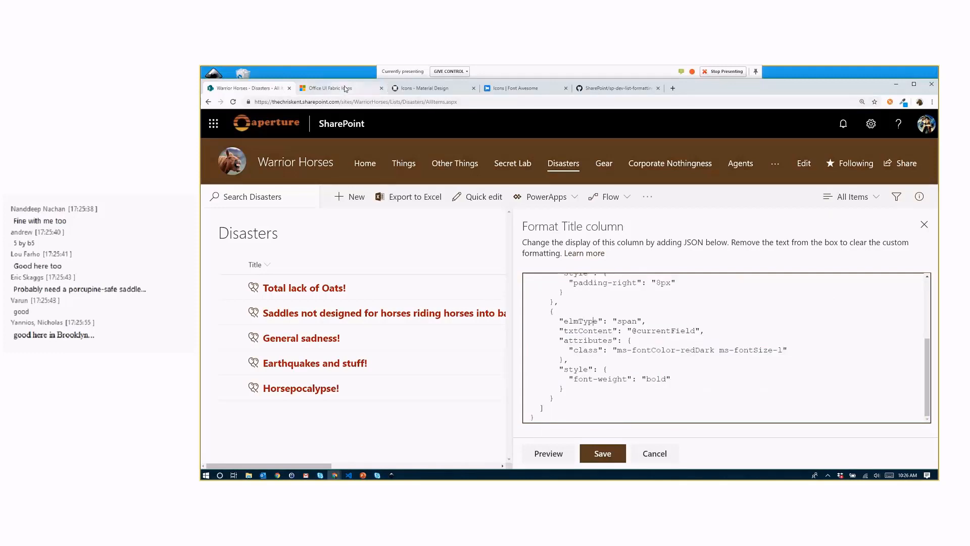
pyautogui.click(329, 88)
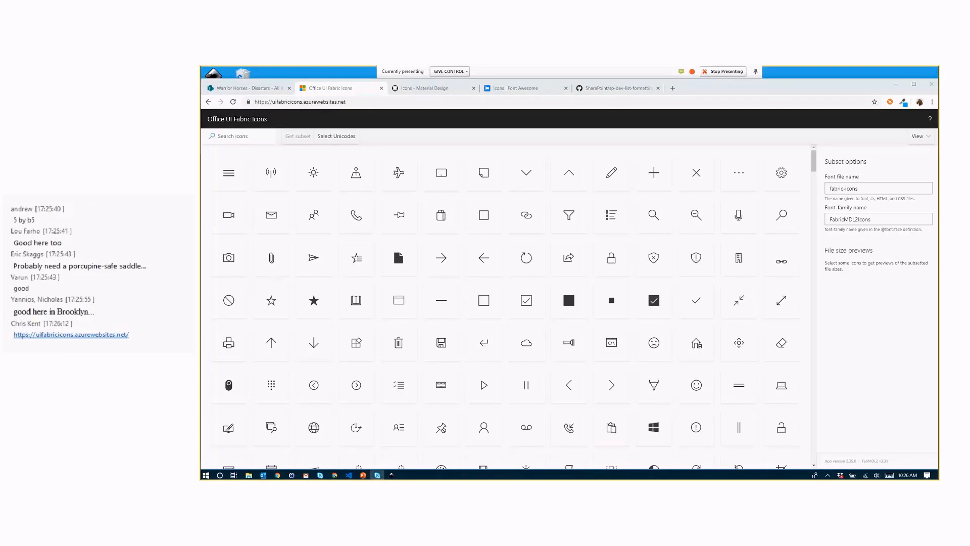
pyautogui.moveTo(249, 155)
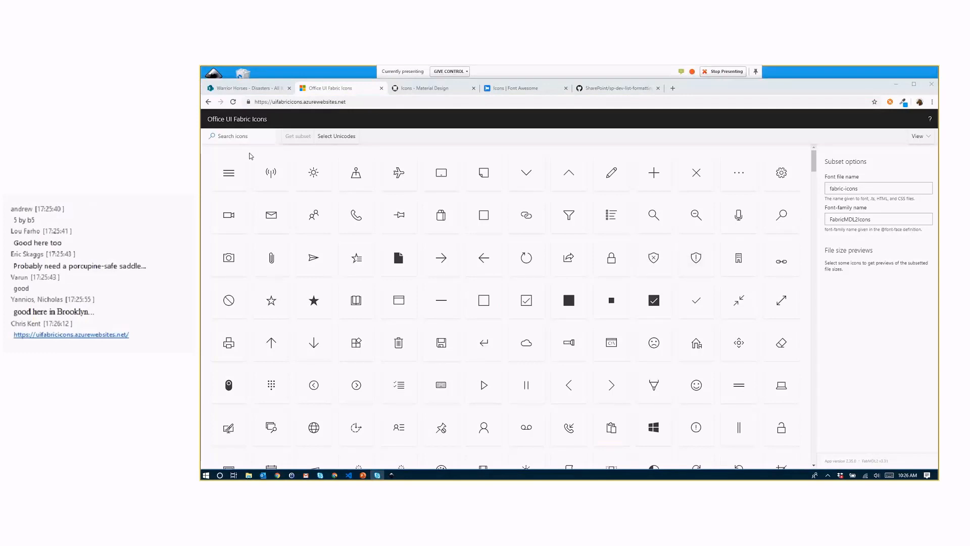
# Step: Search the Fabric icon gallery for 'ball', clear the search and return to the SharePoint list
pyautogui.write('ball')
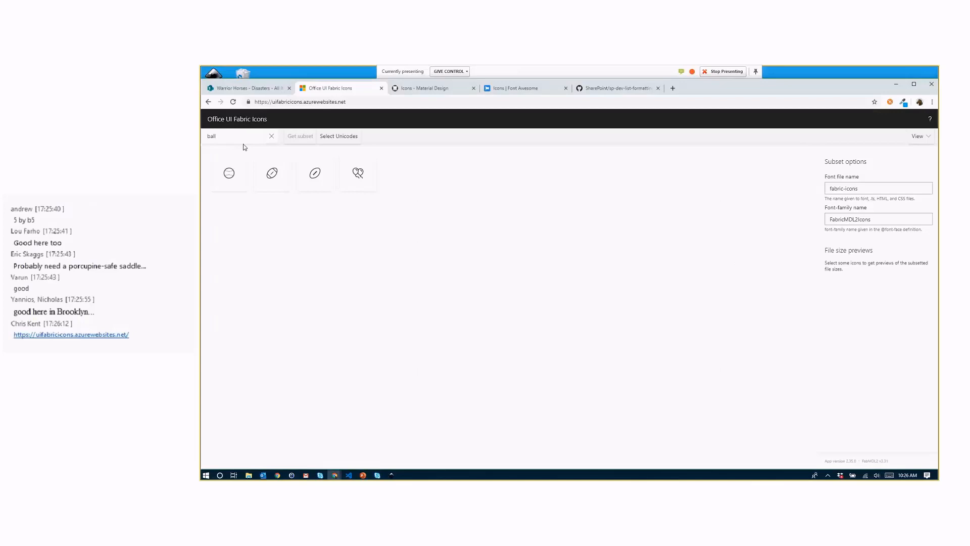
pyautogui.moveTo(357, 175)
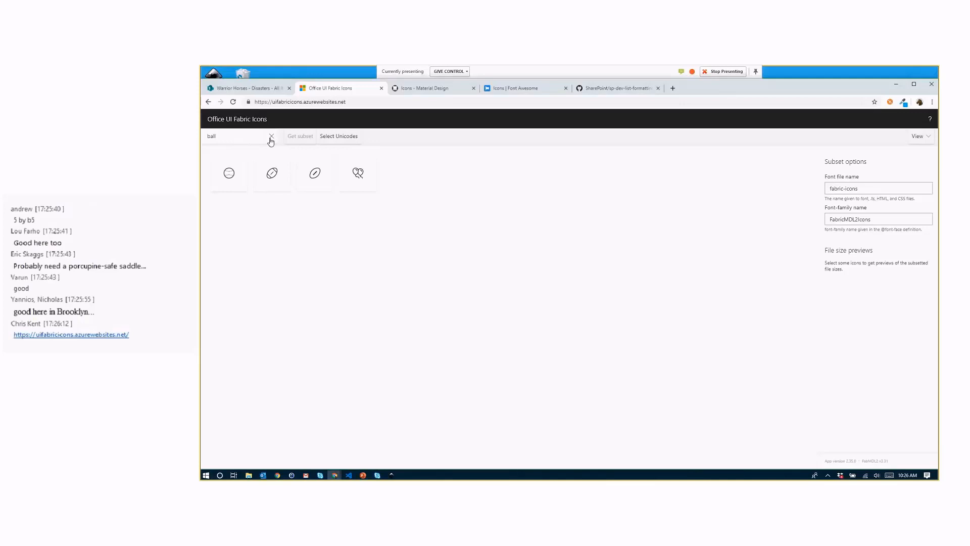
pyautogui.click(271, 136)
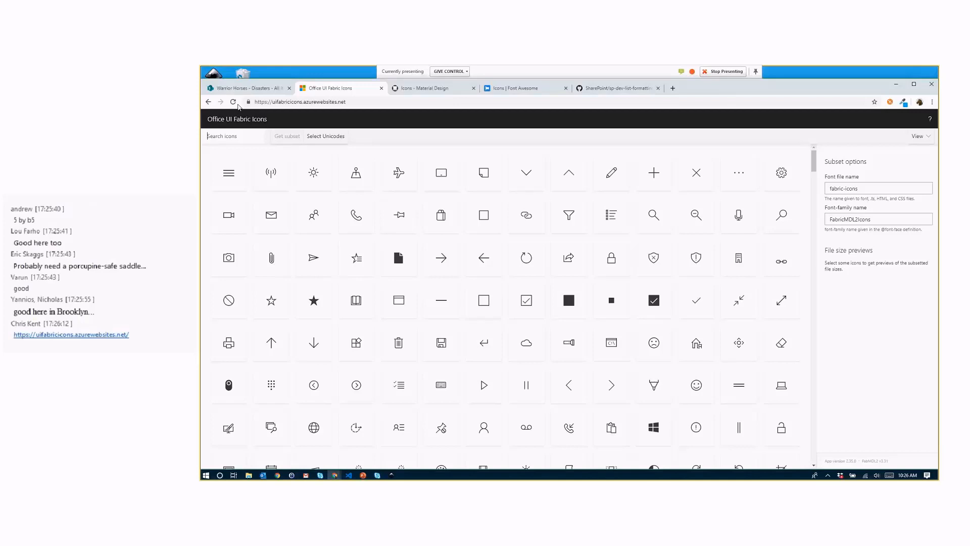
pyautogui.click(248, 88)
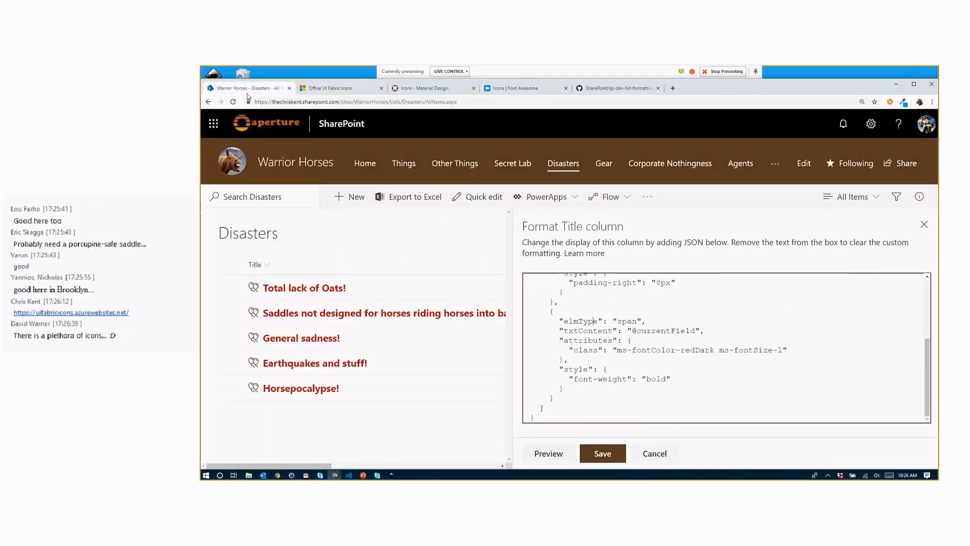
# Step: Move from the formatting pane to the Font Awesome icon gallery
pyautogui.click(431, 88)
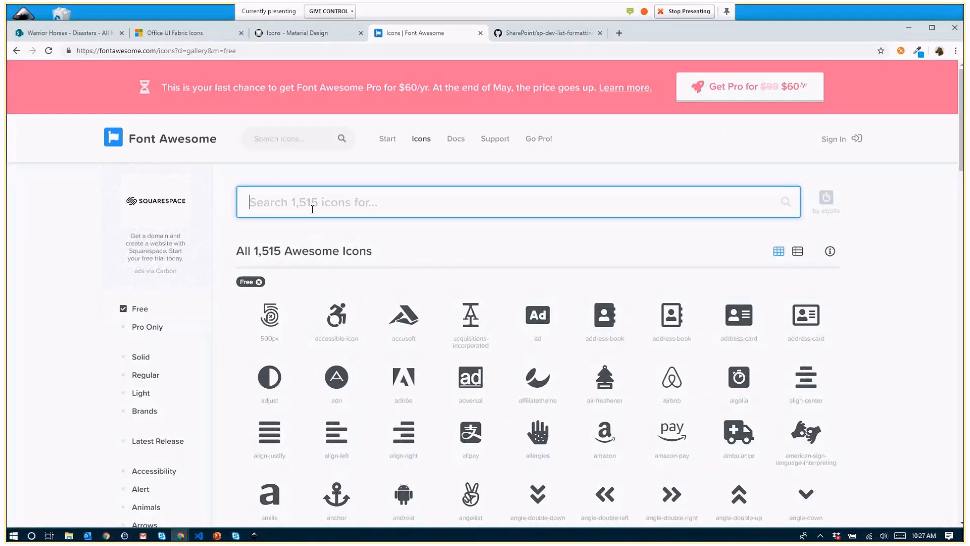
# Step: Search Font Awesome for 'poo' and download the poo-storm icon as SVG, agreeing to the terms
pyautogui.write('poo')
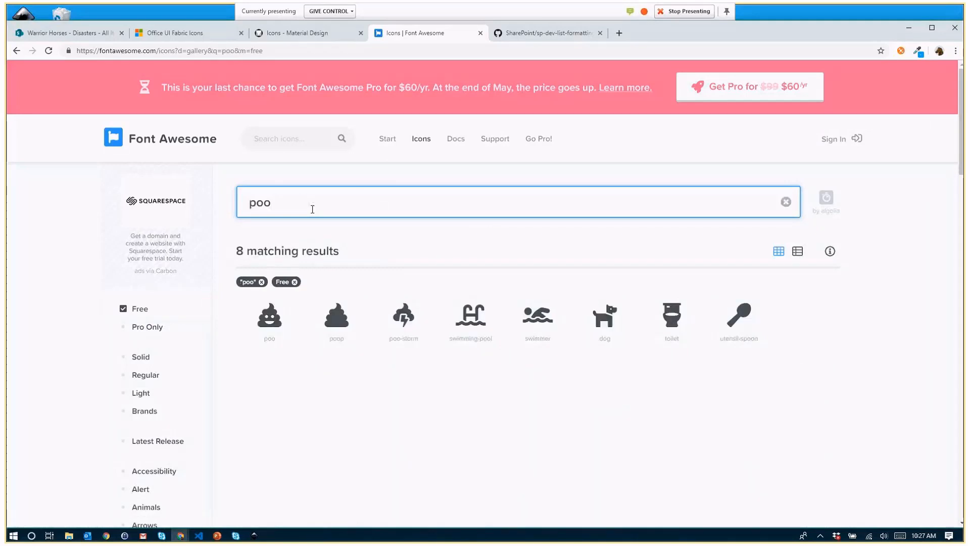
pyautogui.moveTo(403, 315)
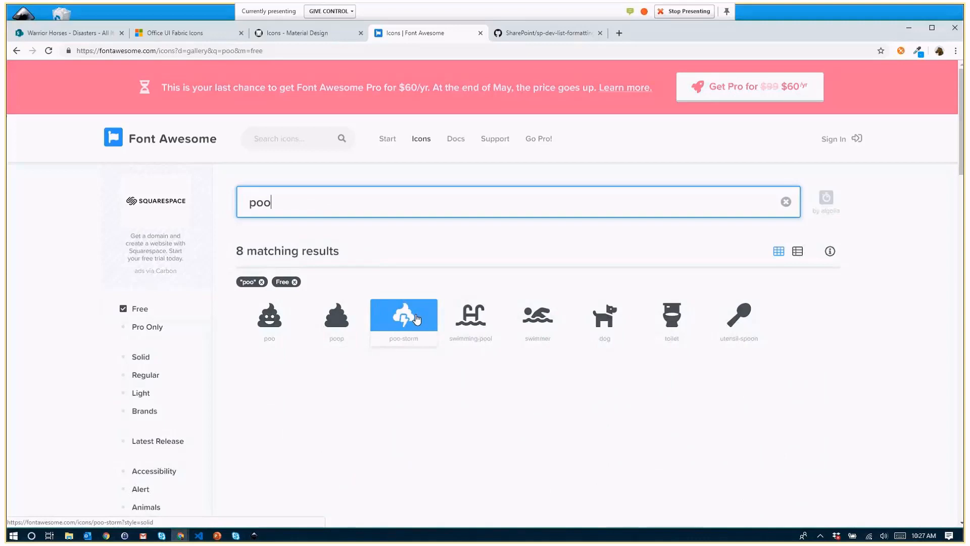
pyautogui.click(403, 313)
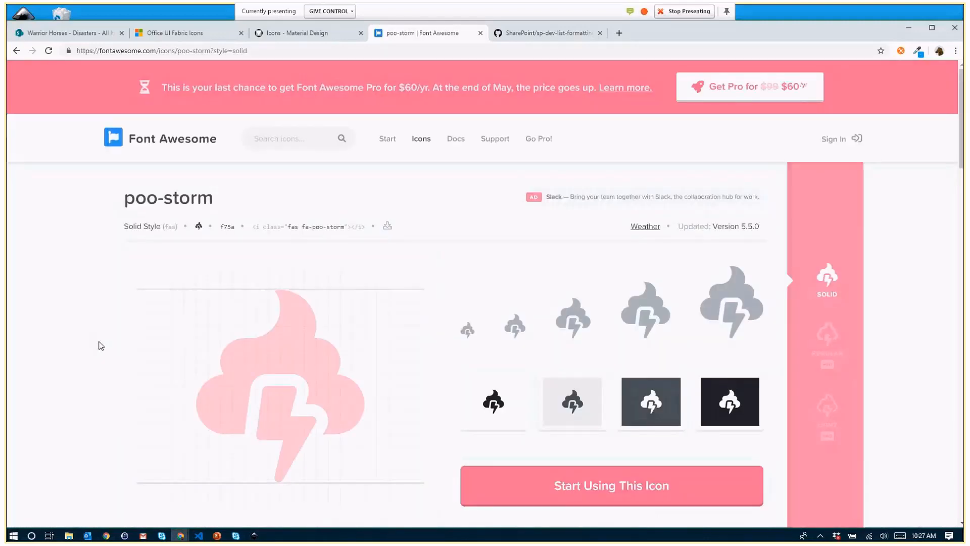
pyautogui.moveTo(123, 253)
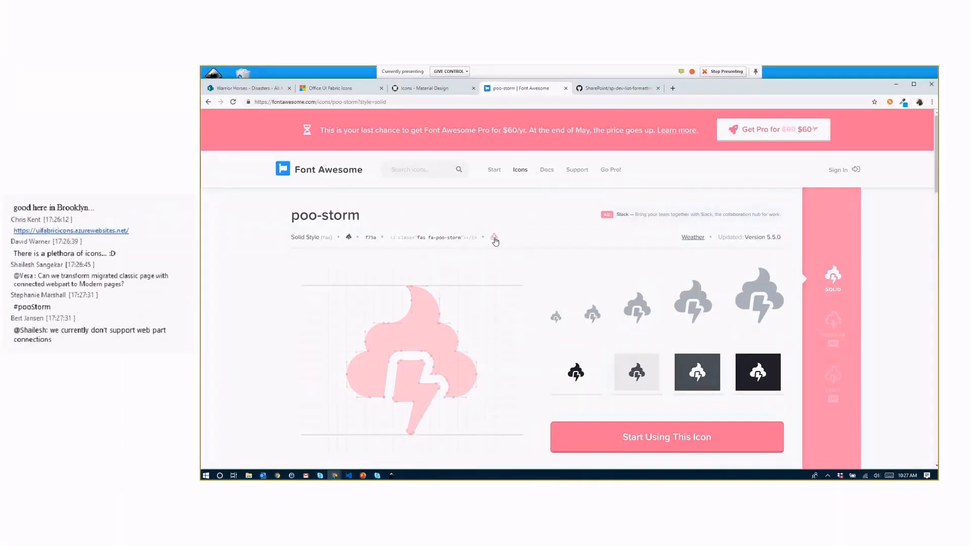
pyautogui.click(494, 238)
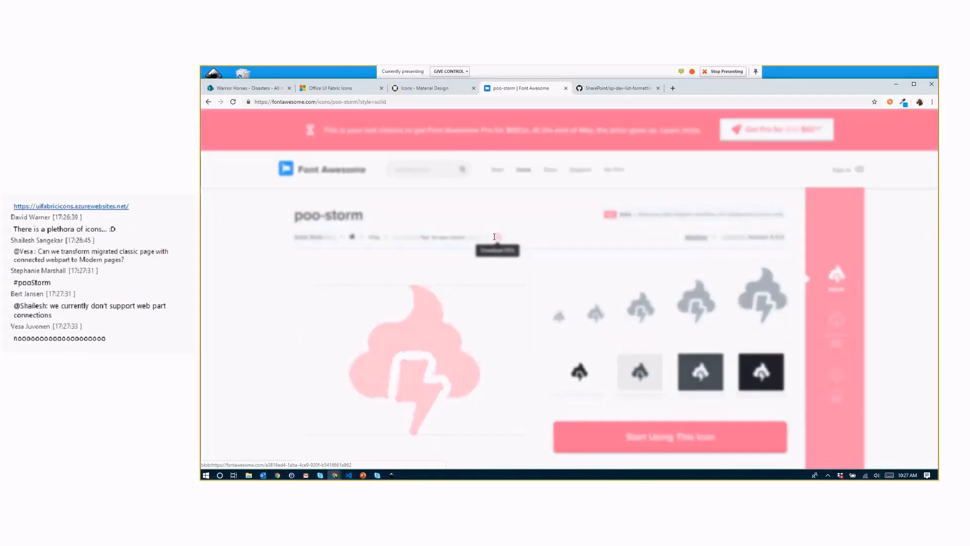
pyautogui.click(497, 251)
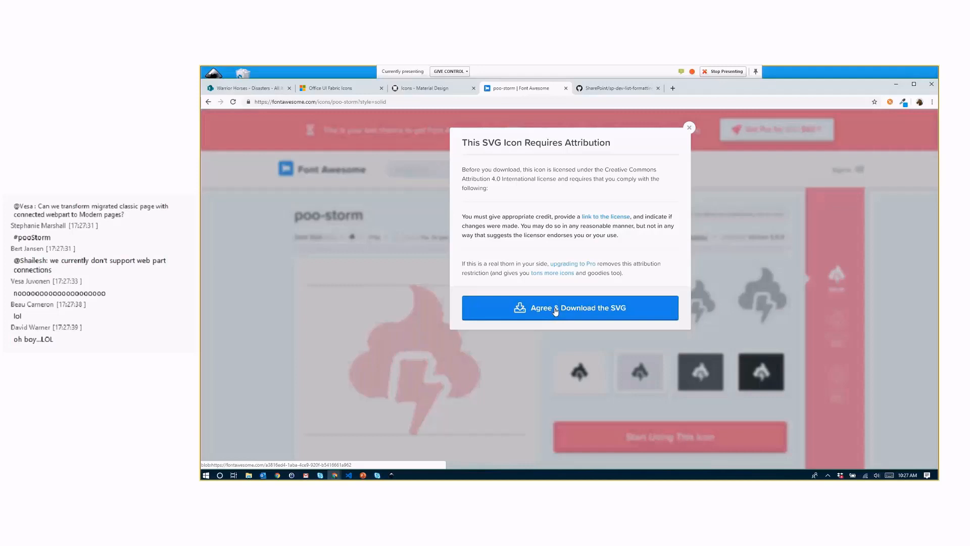
pyautogui.click(568, 307)
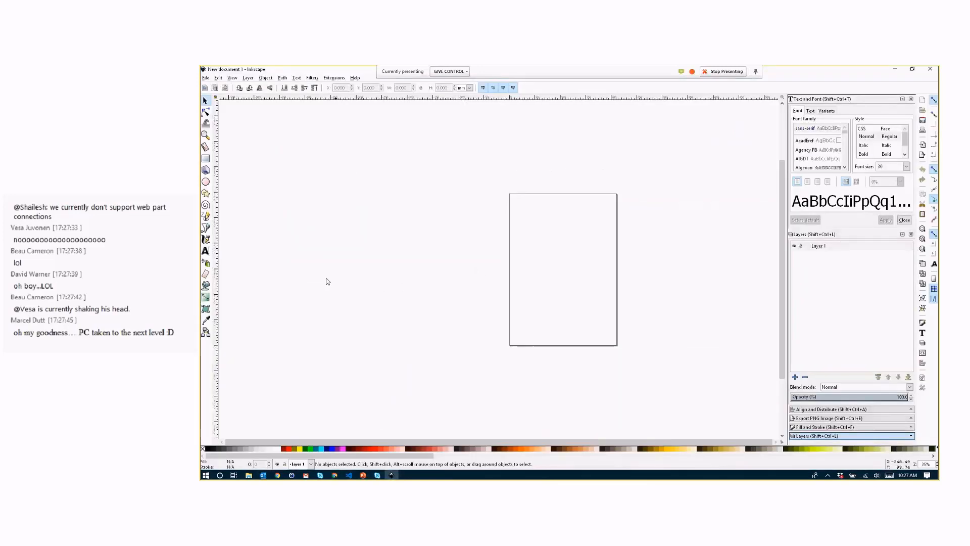
# Step: Start opening the downloaded poo-storm SVG via File > Open, entering 'pd' as the file name
pyautogui.click(205, 78)
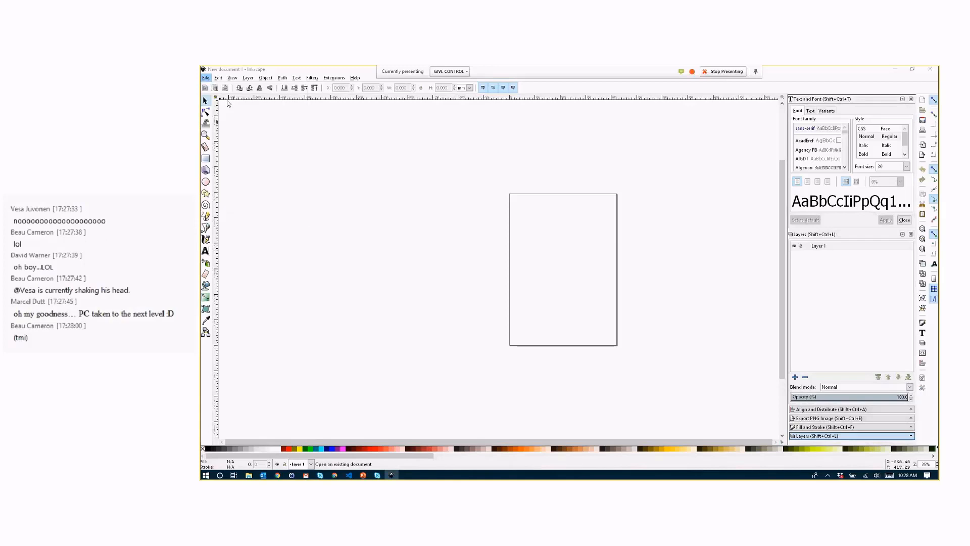
pyautogui.click(205, 78)
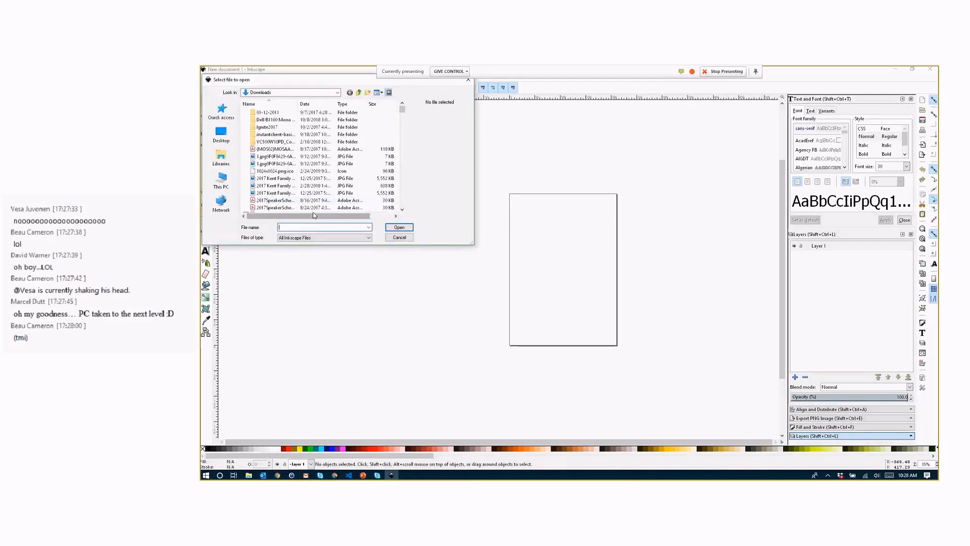
pyautogui.write('pd')
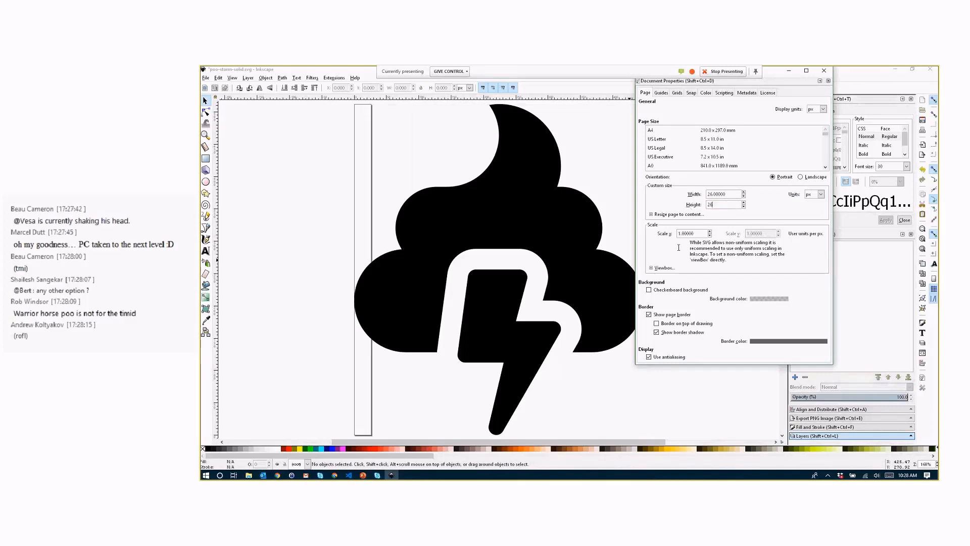
# Step: Set the page Width and Height to 26 px in Document Properties and close the dialog
pyautogui.click(653, 255)
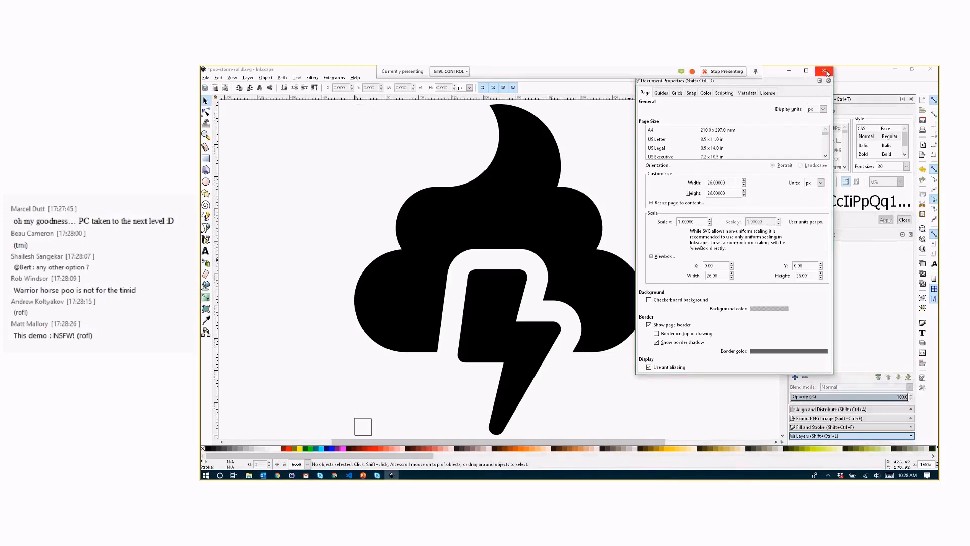
pyautogui.click(825, 70)
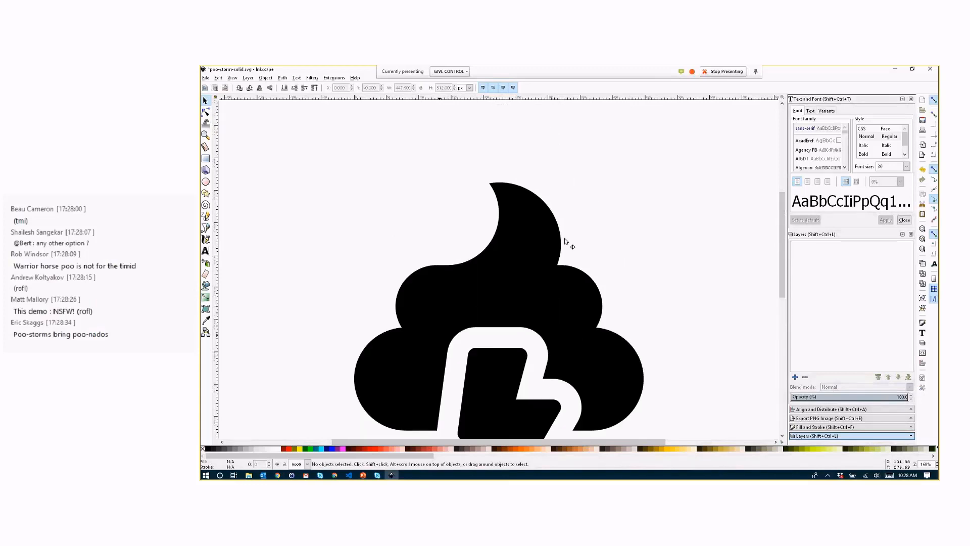
pyautogui.moveTo(781, 266)
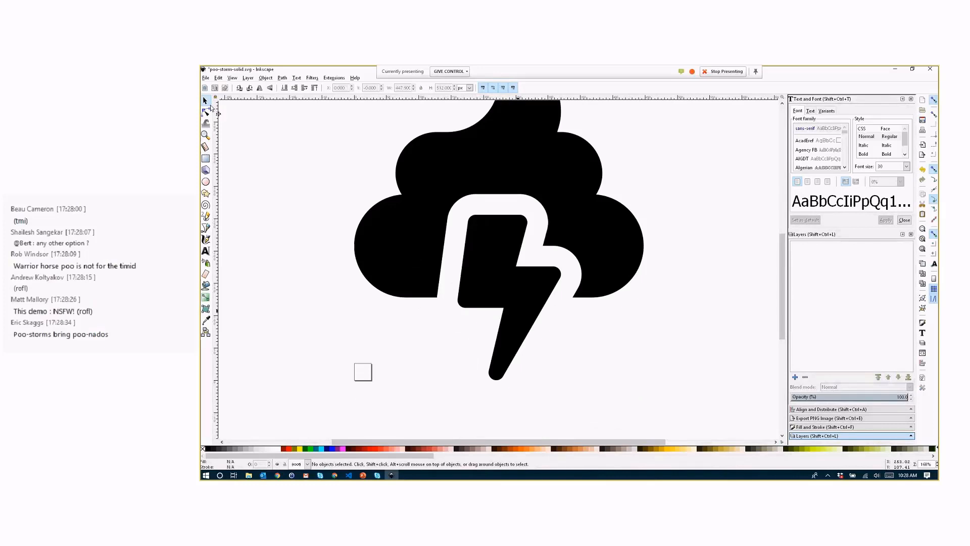
pyautogui.moveTo(811, 134)
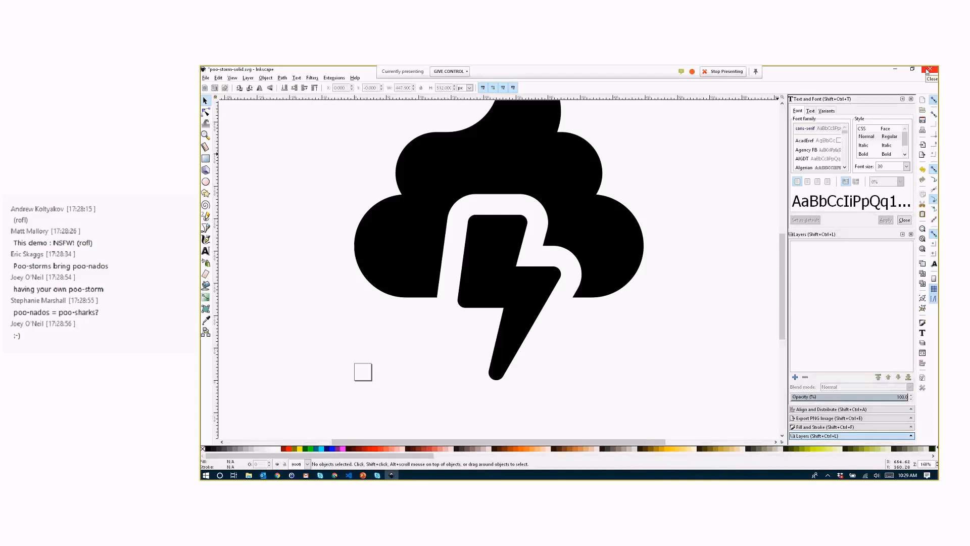
# Step: Close the Inkscape drawing, saving the resized poo-storm-solid.svg
pyautogui.click(931, 70)
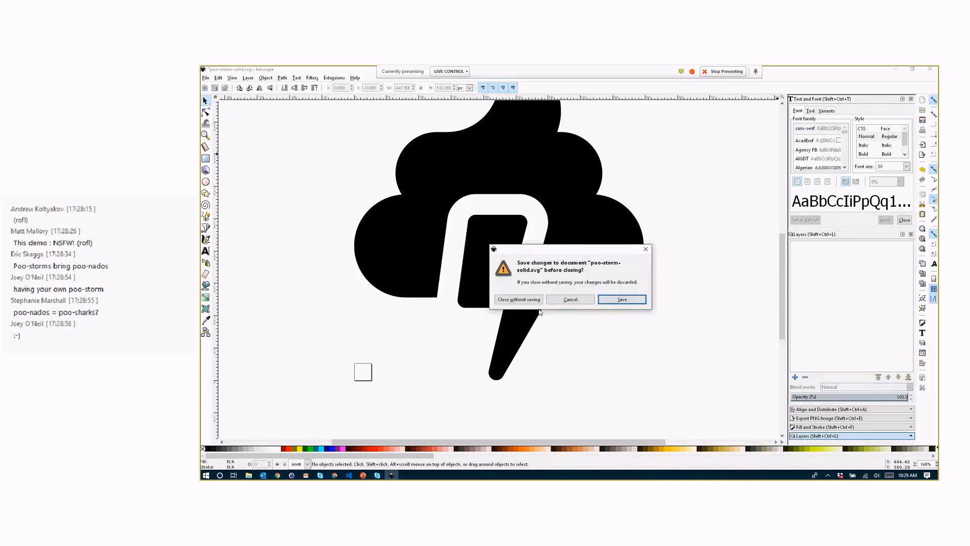
pyautogui.click(517, 299)
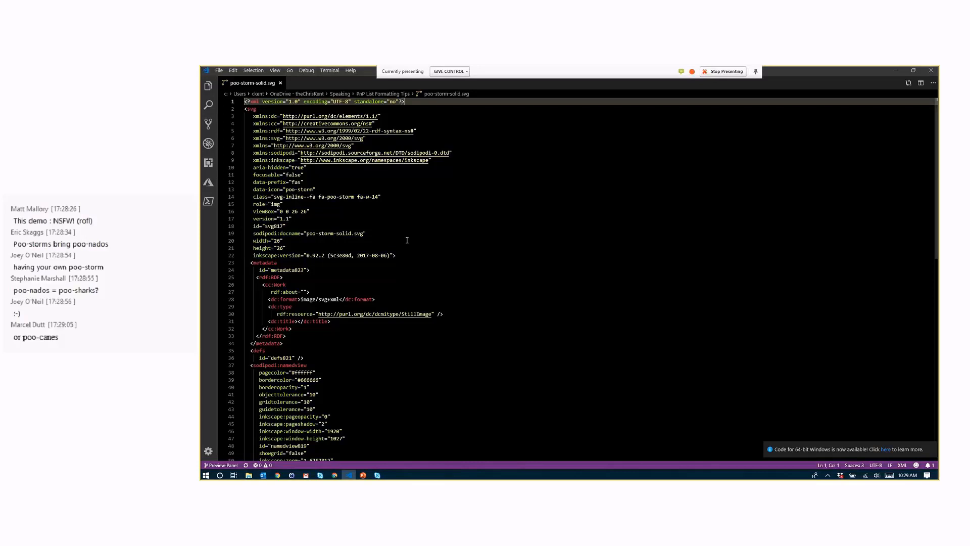
# Step: In VS Code, locate the <path> element and select its d coordinate data
pyautogui.scroll(-3)
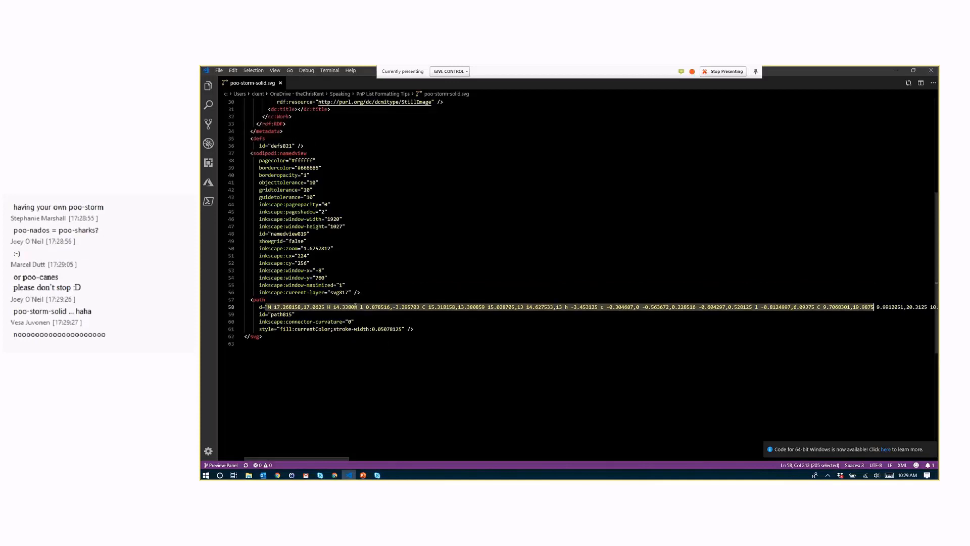
pyautogui.click(630, 266)
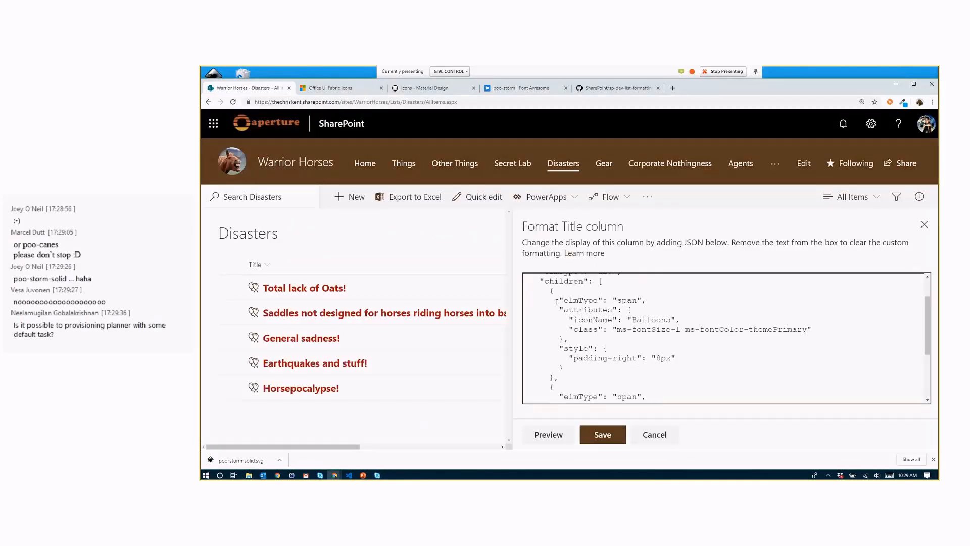
# Step: Change the first child's elmType from span to svg and place its width, height 26px and #5d3b21 fill styles
pyautogui.moveTo(548, 290); pyautogui.dragTo(569, 374)
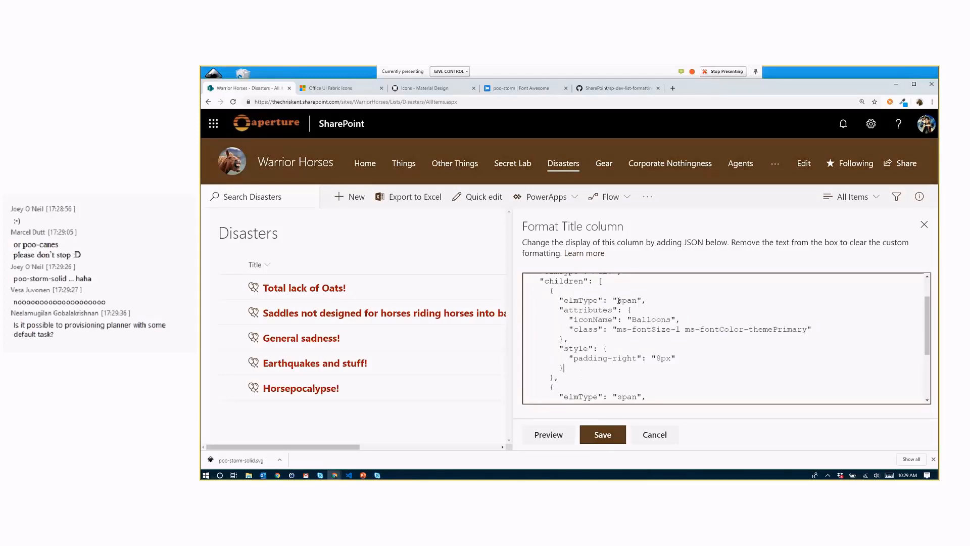
pyautogui.doubleClick(627, 300)
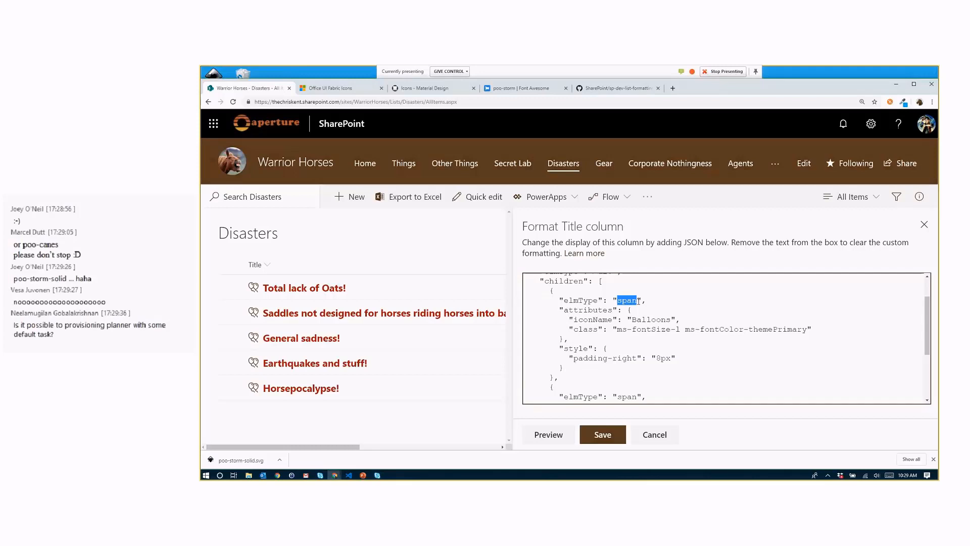
pyautogui.write('svg')
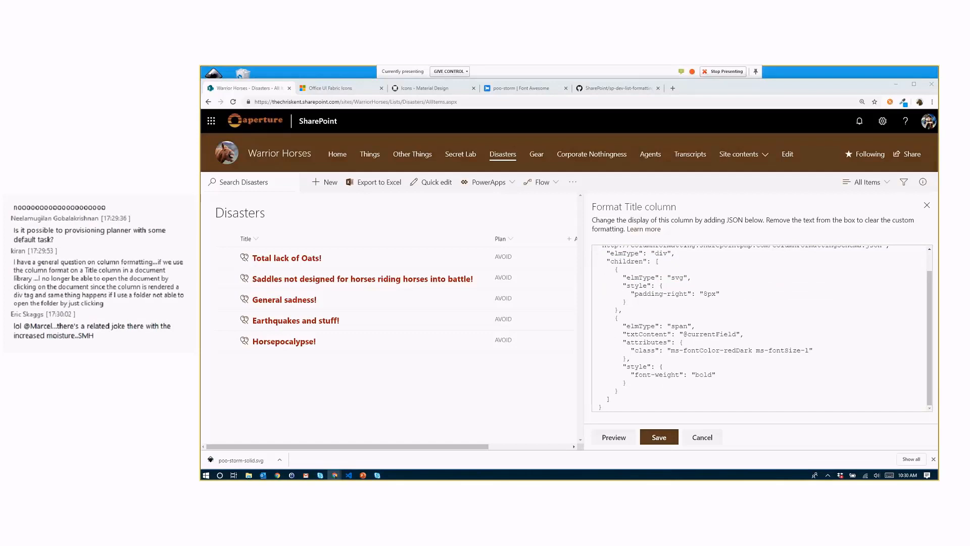
pyautogui.click(824, 378)
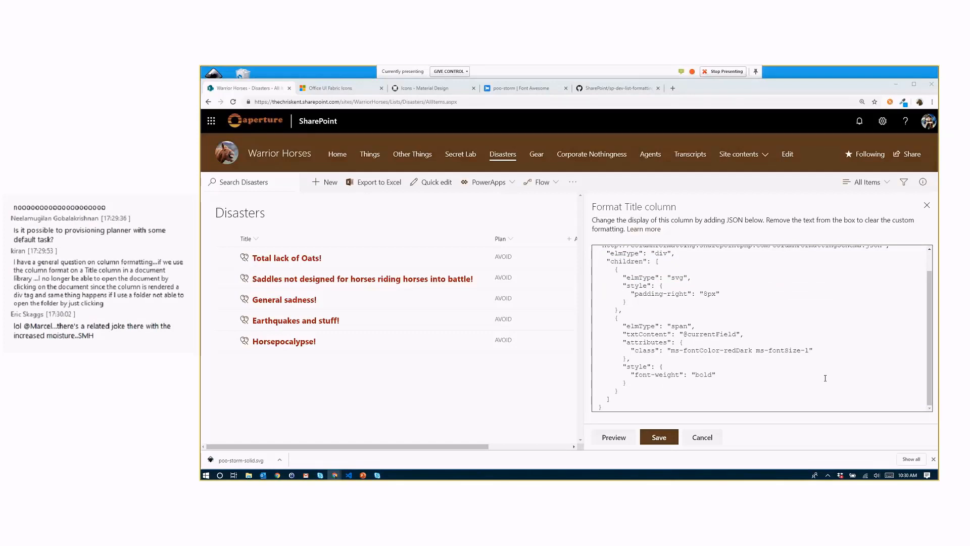
pyautogui.click(721, 294)
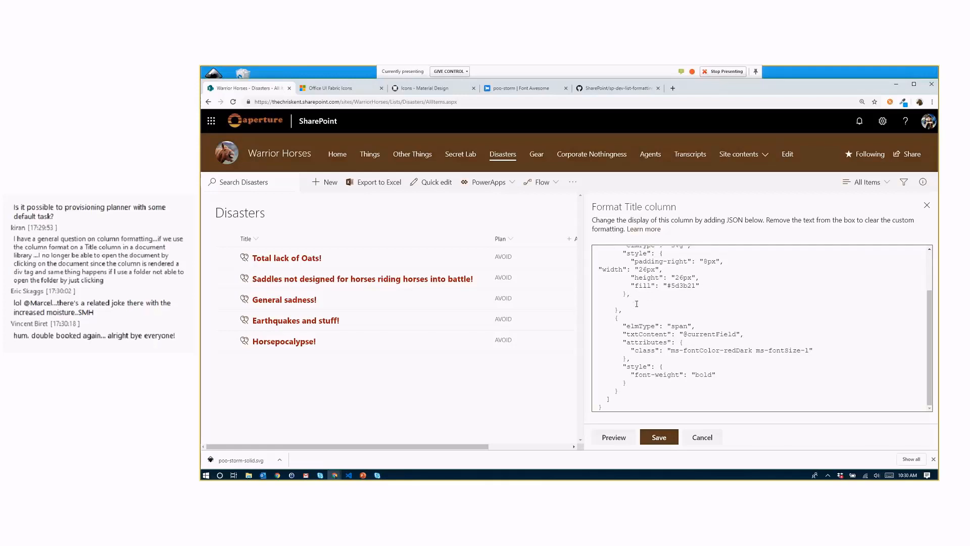
# Step: Add an empty children array to the svg element and position inside it
pyautogui.write('ch')
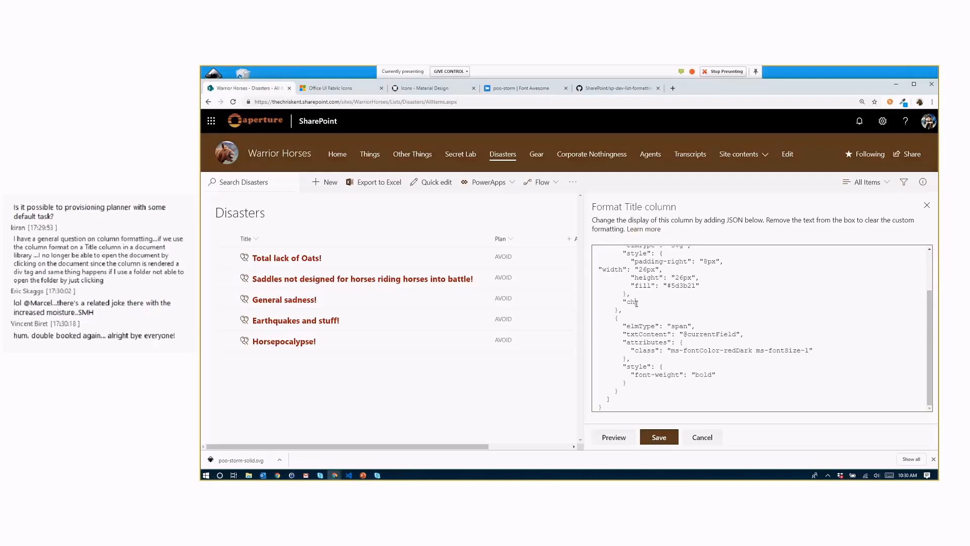
pyautogui.write('ildren": [')
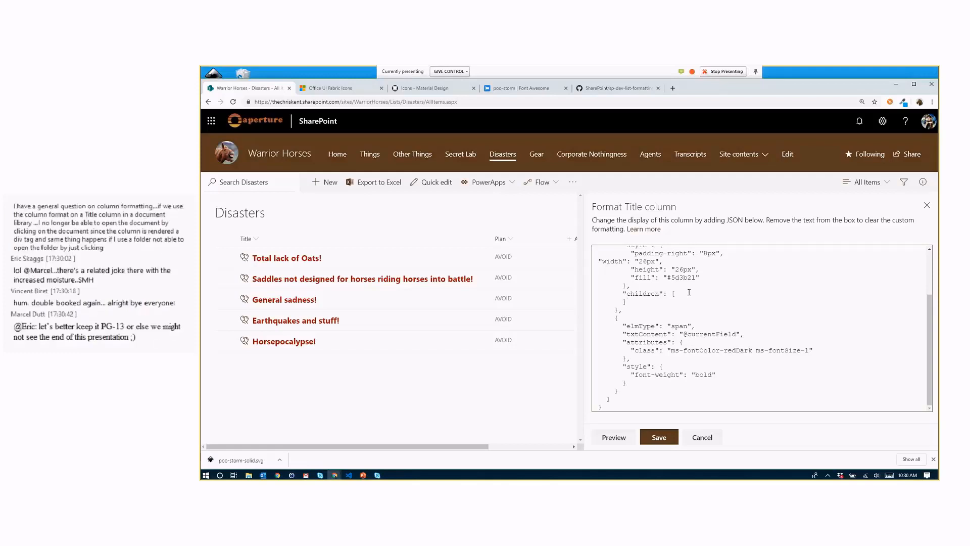
pyautogui.click(931, 102)
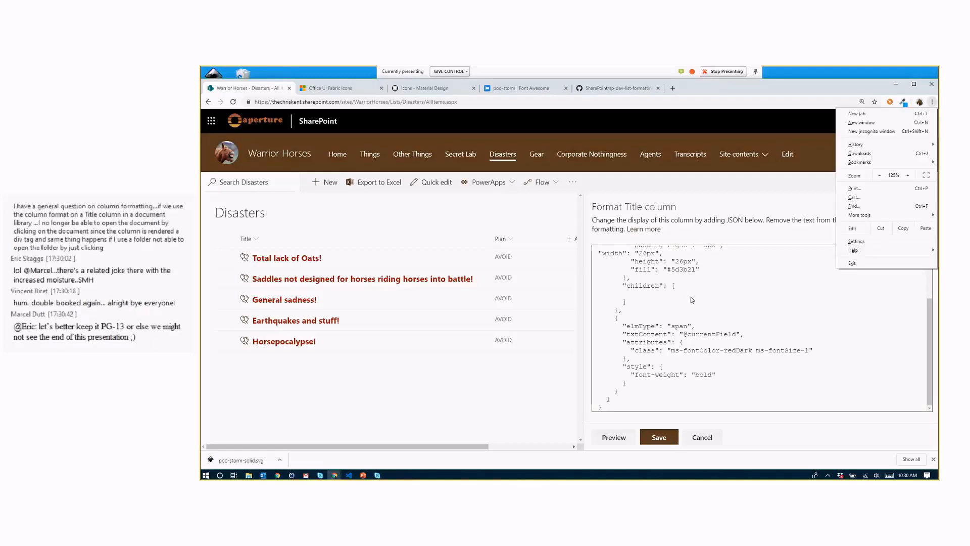
# Step: Add a child object with "elmType": "path" and "attributes": { "d": "" }, ready for the path data
pyautogui.click(691, 297)
pyautogui.write('{')
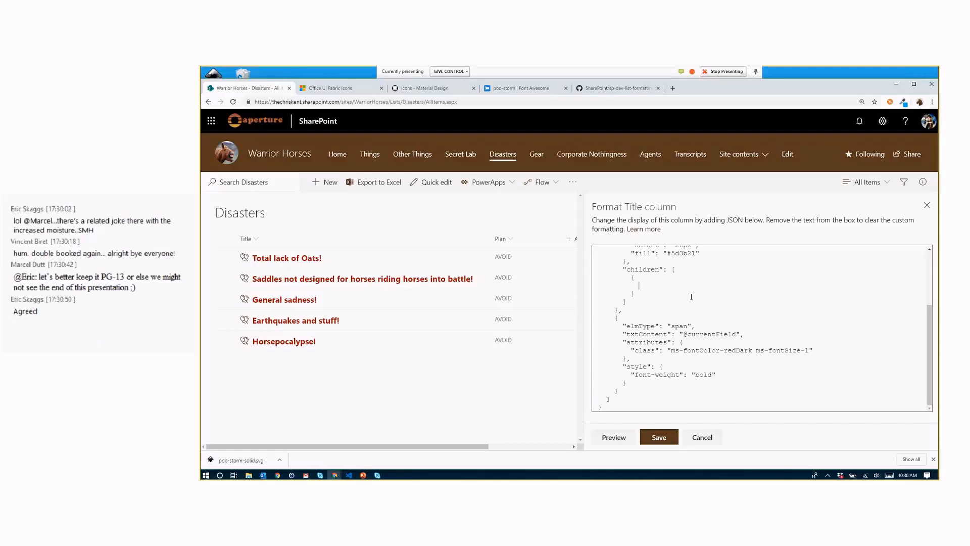
pyautogui.write('"elmType":')
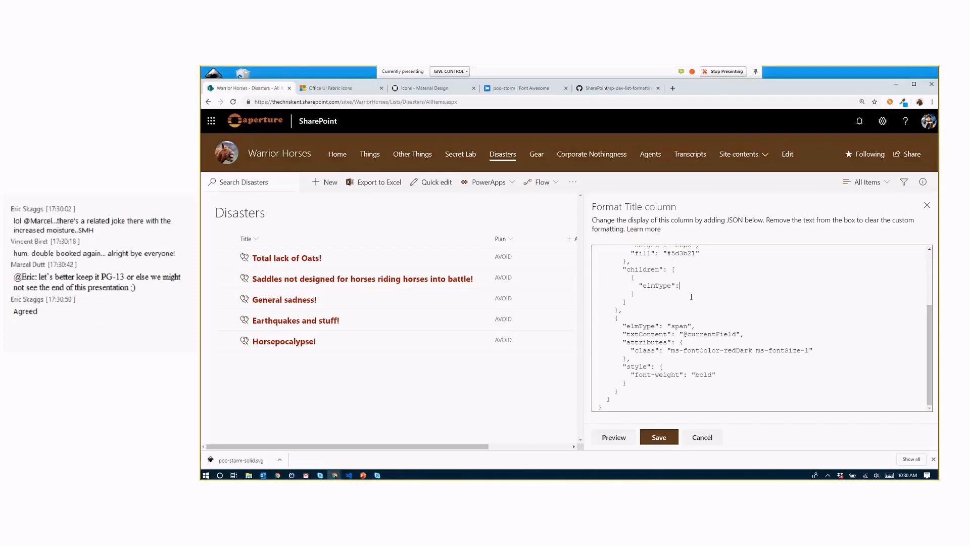
pyautogui.write('"path",')
pyautogui.write('"attributes": {')
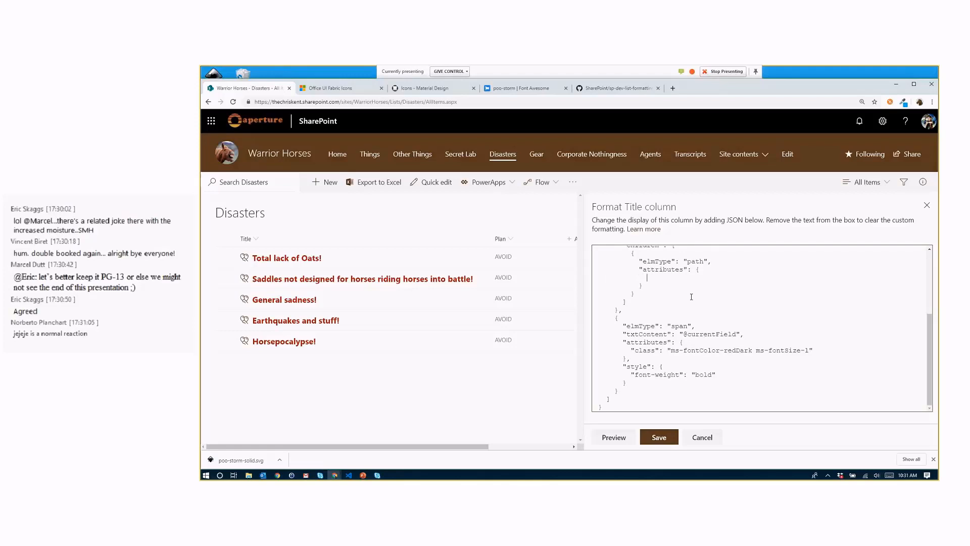
pyautogui.write('"d":')
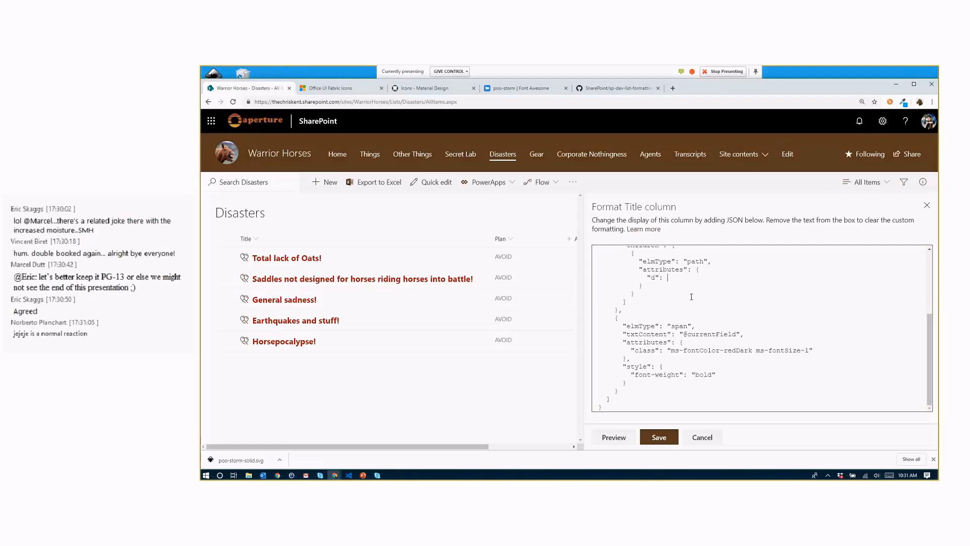
pyautogui.write('""')
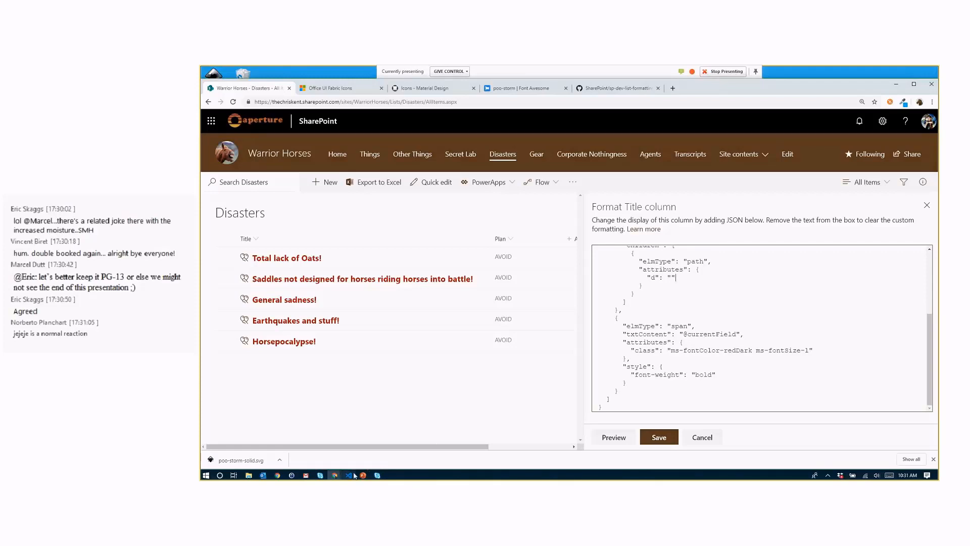
pyautogui.click(348, 475)
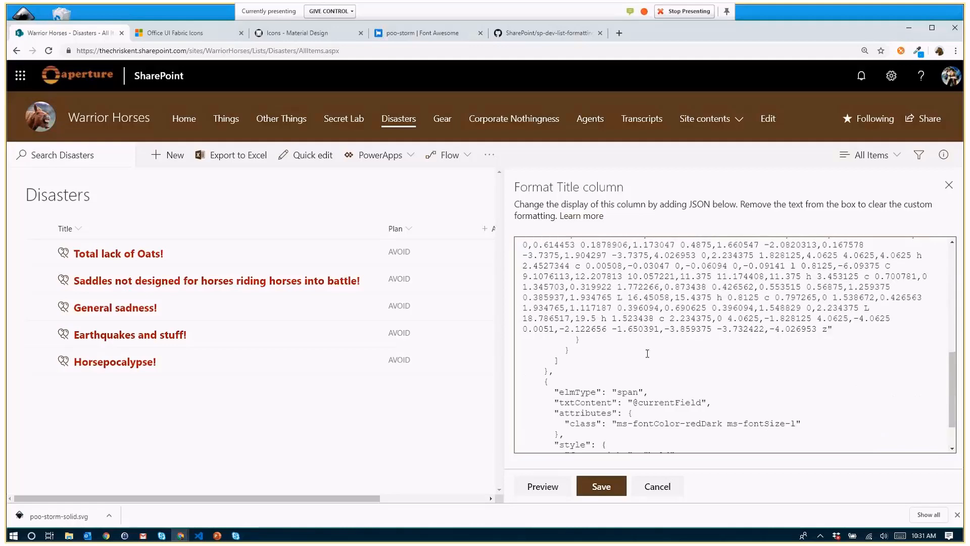
pyautogui.moveTo(542, 485)
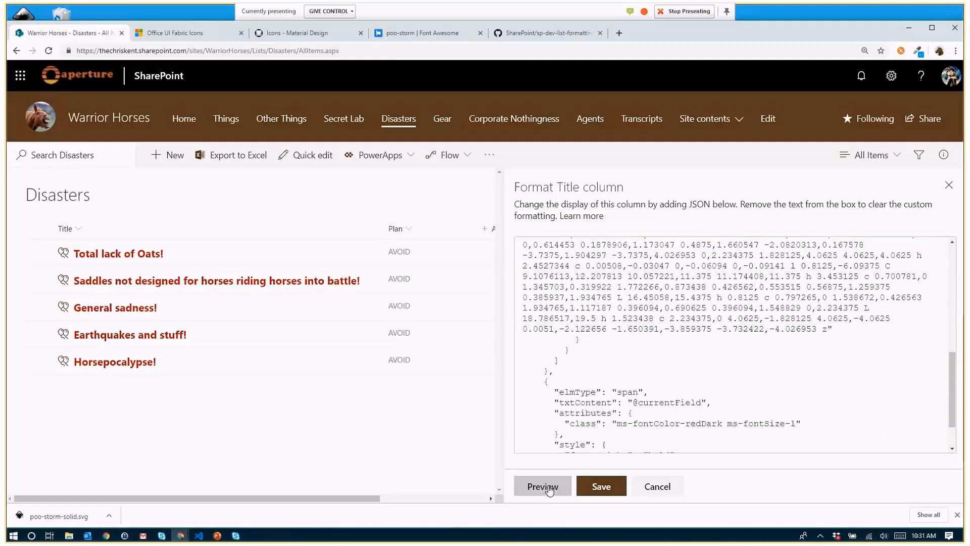
# Step: Preview the poo-storm SVG path formatting on the Disasters list Title column
pyautogui.click(542, 486)
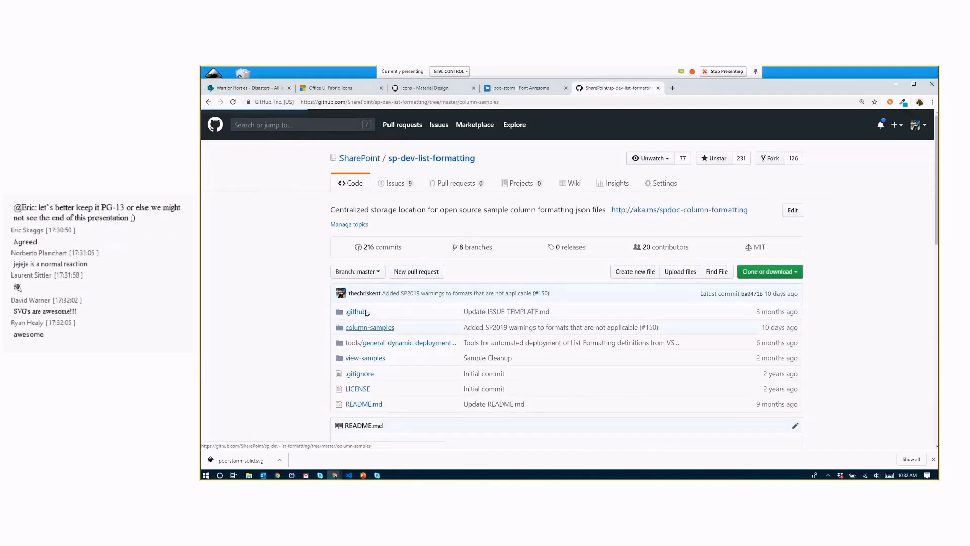
# Step: In column-samples, view generic-svgicon-format.json and select the start of its path d value
pyautogui.click(370, 327)
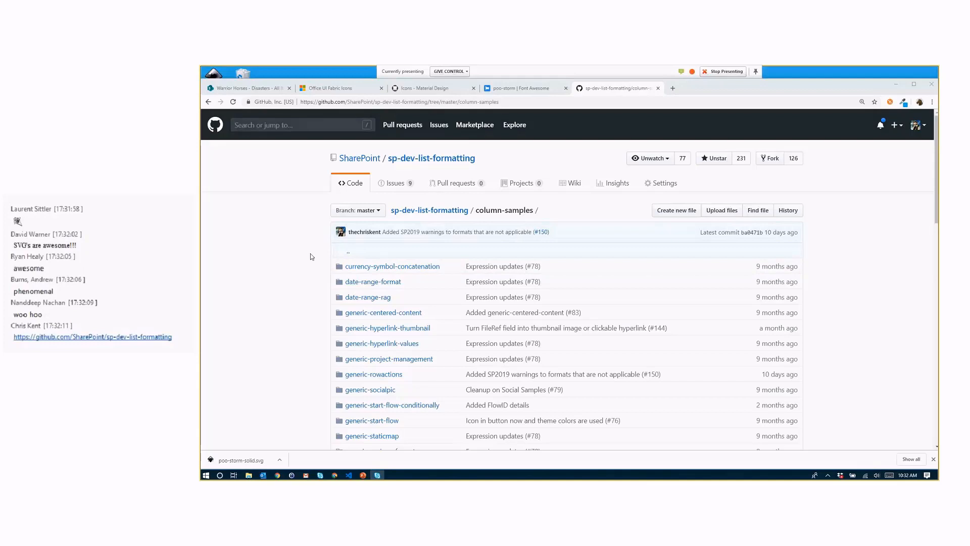
pyautogui.scroll(-3)
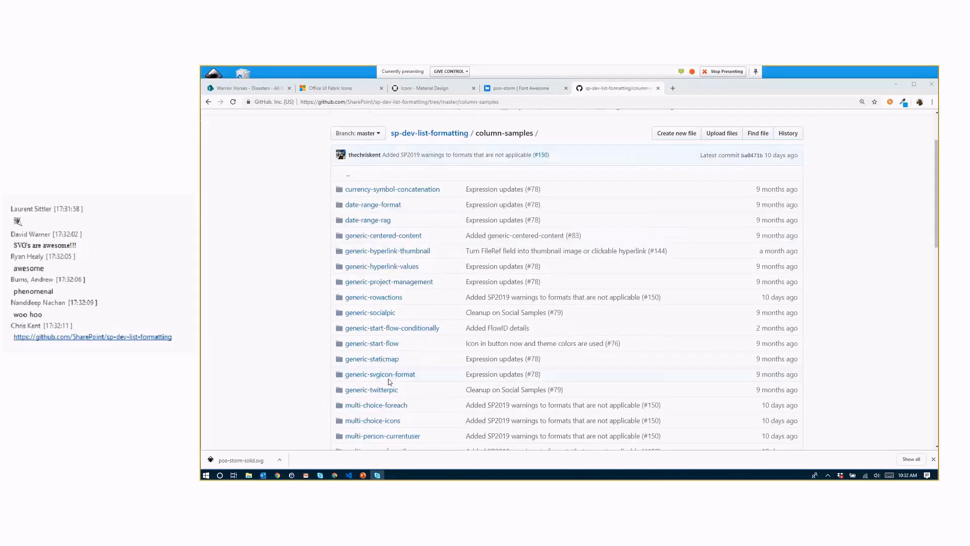
pyautogui.moveTo(380, 374)
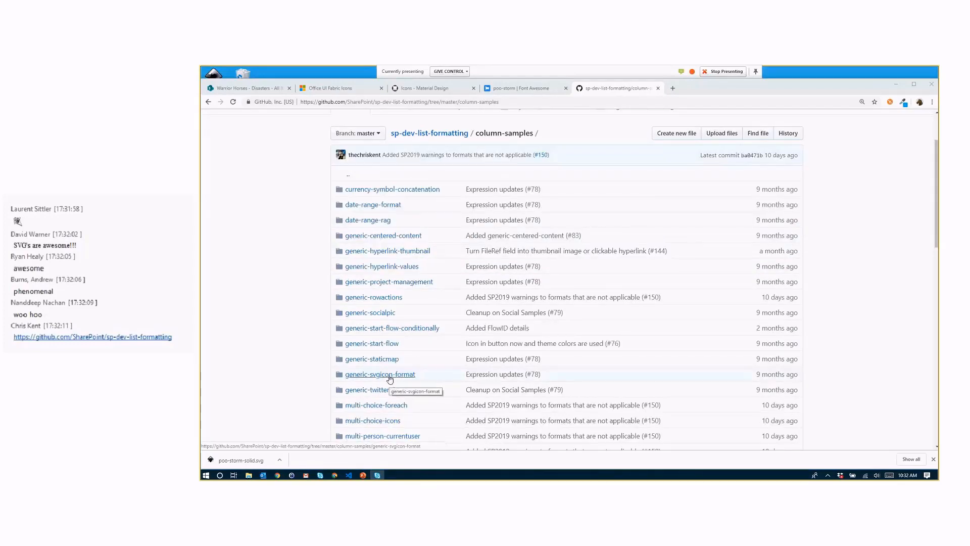
pyautogui.click(380, 373)
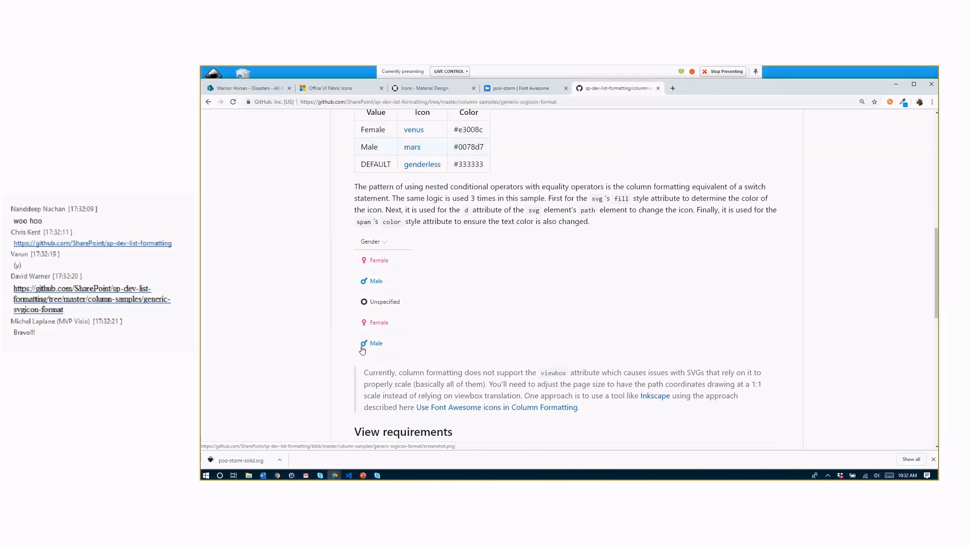
pyautogui.moveTo(367, 266)
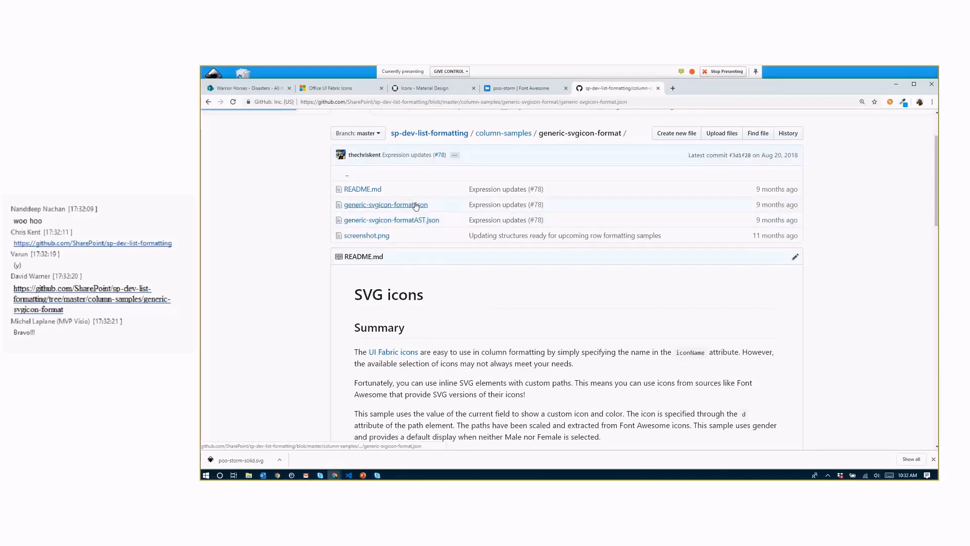
pyautogui.click(385, 204)
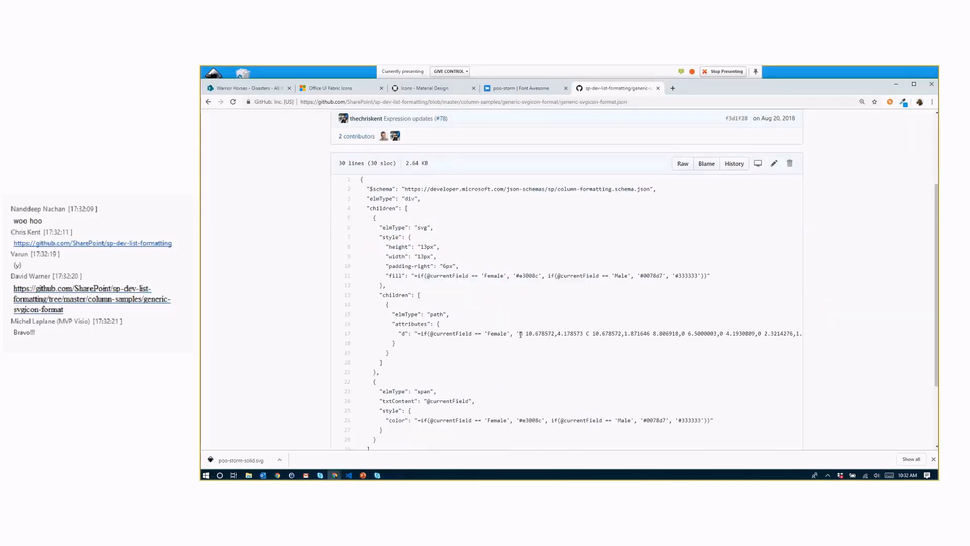
pyautogui.moveTo(520, 332); pyautogui.dragTo(623, 332)
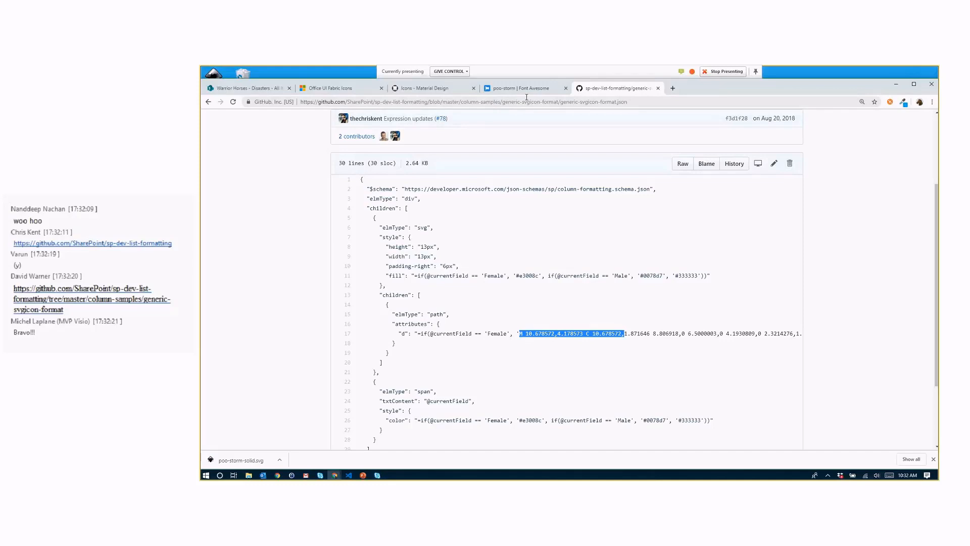
# Step: Navigate back to the column-samples folder listing
pyautogui.click(208, 102)
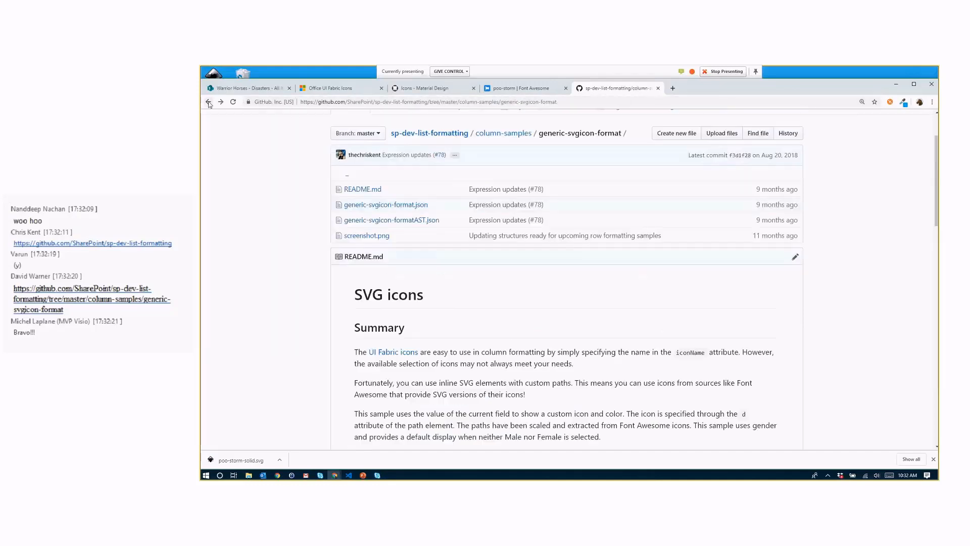
pyautogui.click(208, 102)
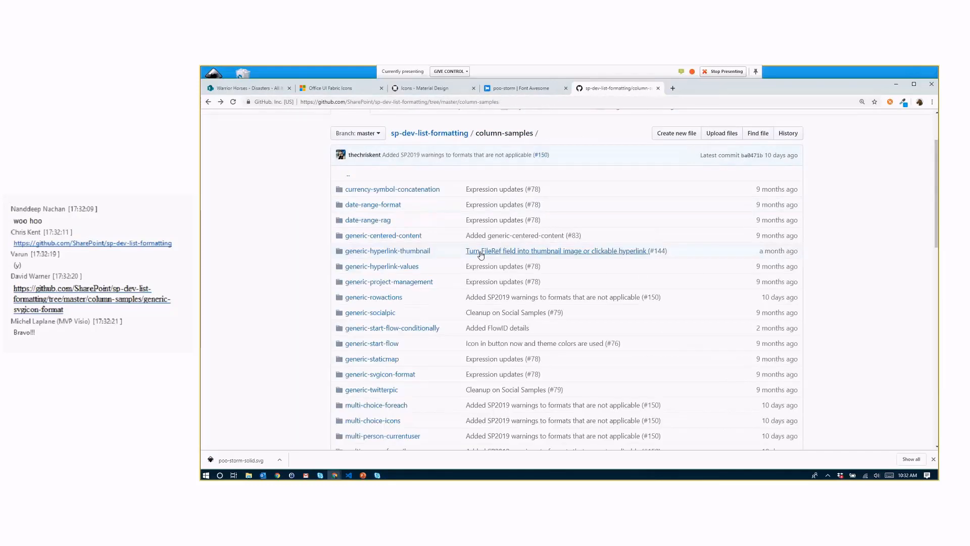
# Step: View number-piechart.json and highlight the sin function in its dynamic path d expression
pyautogui.scroll(-3)
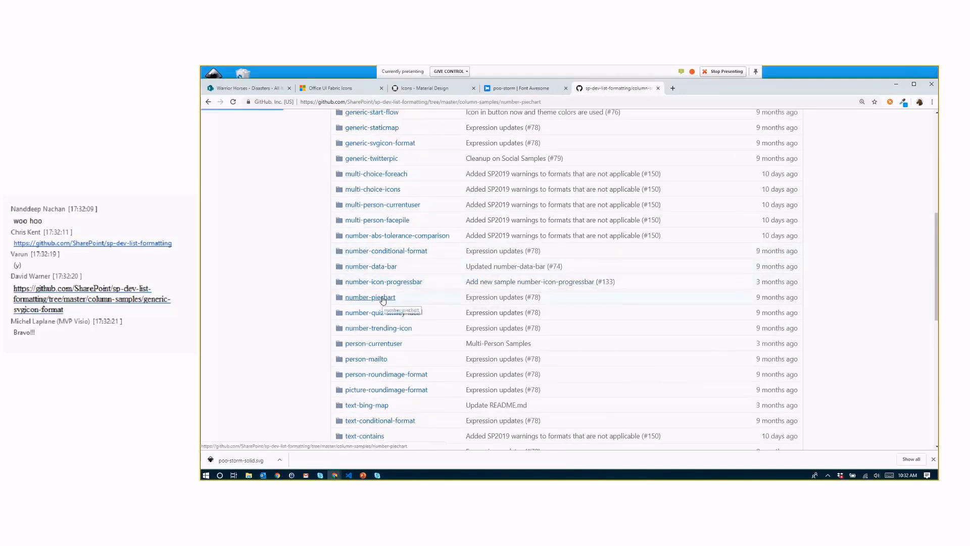
pyautogui.click(369, 297)
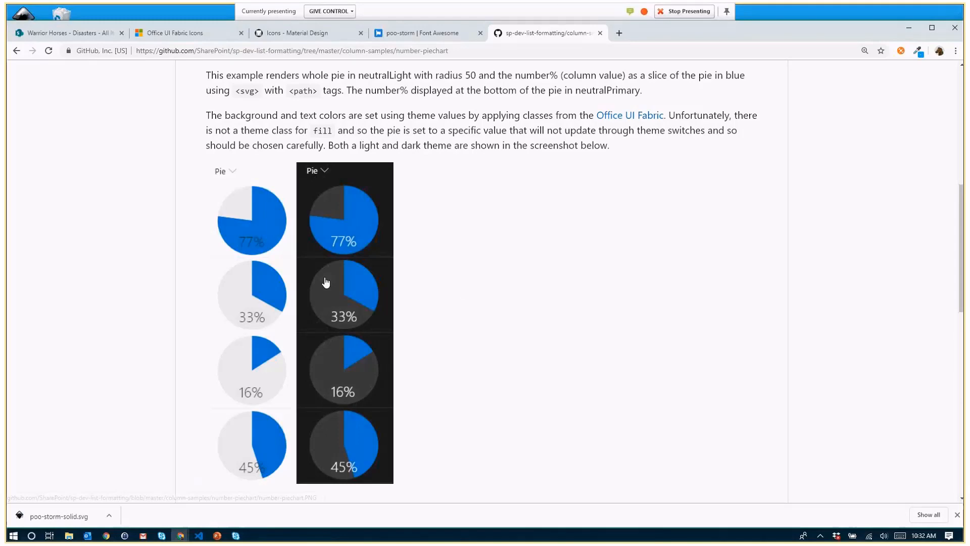
pyautogui.moveTo(436, 254)
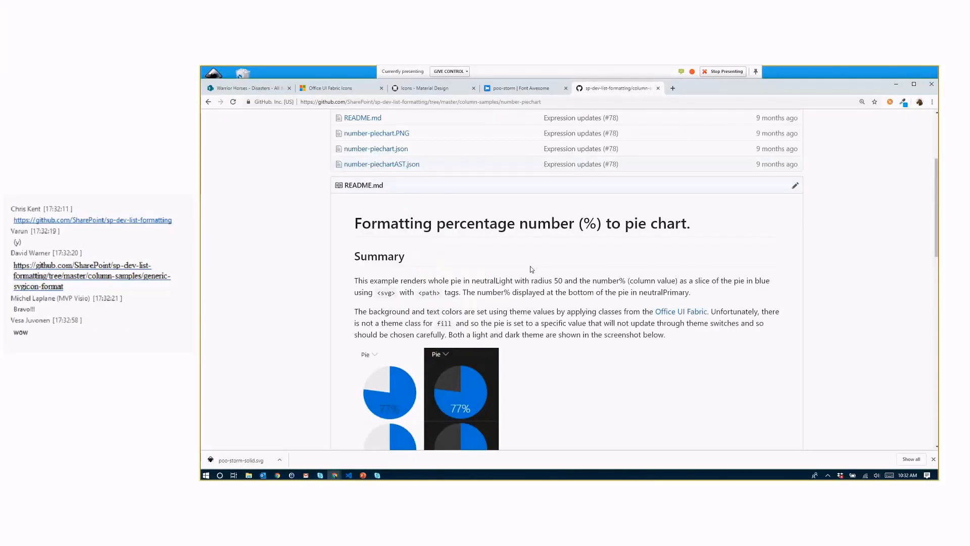
pyautogui.click(375, 149)
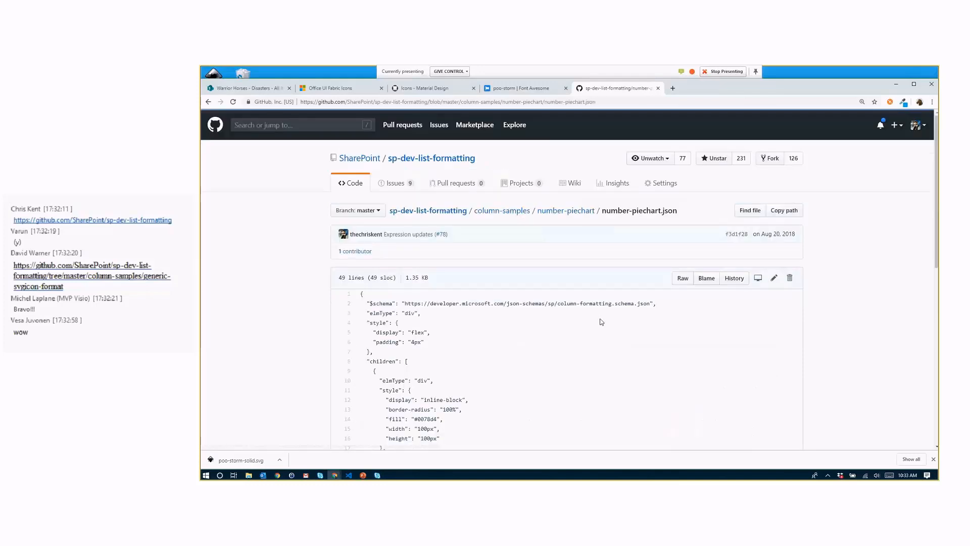
pyautogui.scroll(-3)
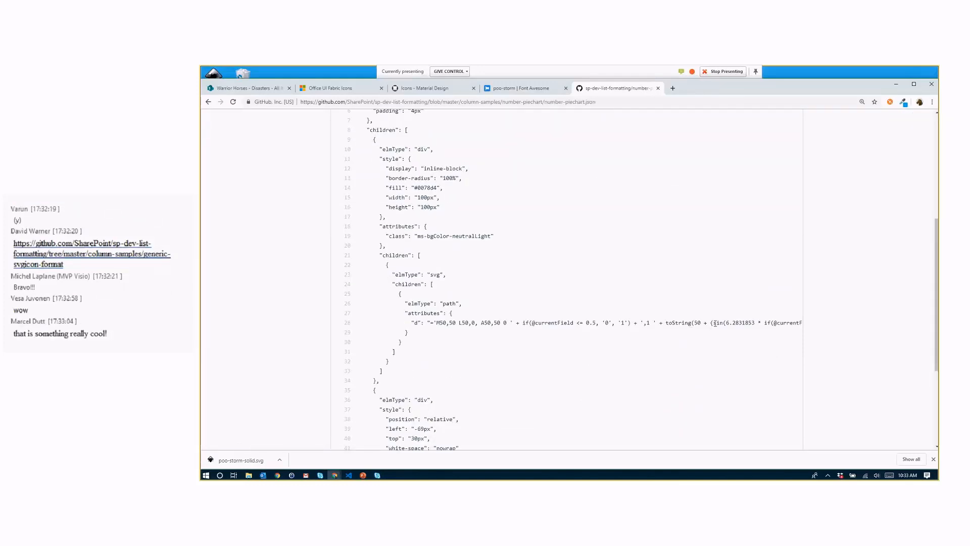
pyautogui.doubleClick(714, 323)
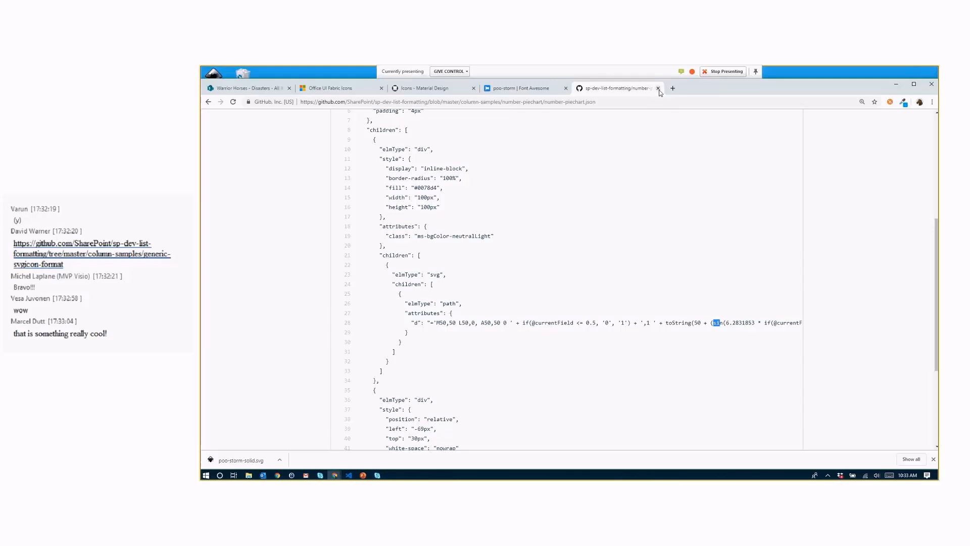
pyautogui.moveTo(362, 474)
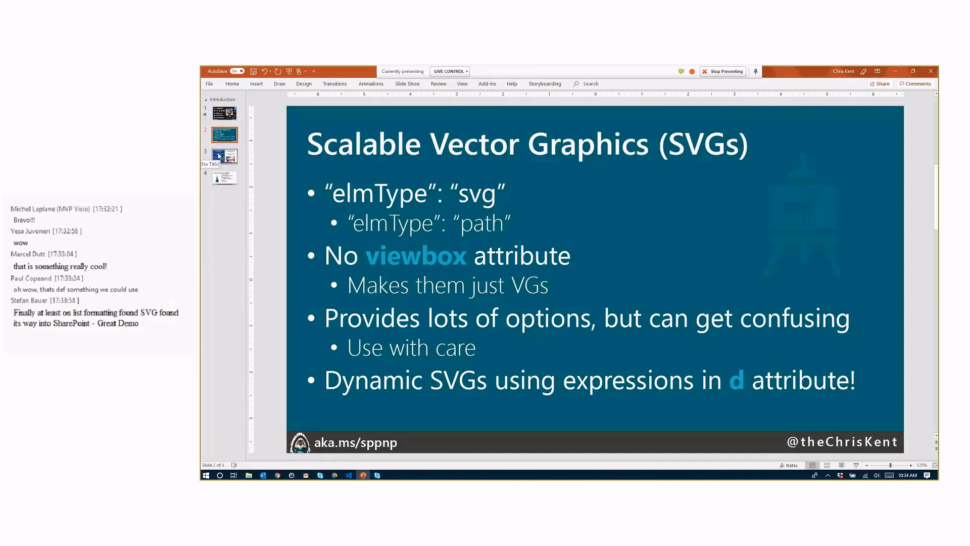
# Step: Advance from the conference sessions slide to the List Formatting Tip Resources slide
pyautogui.click(225, 156)
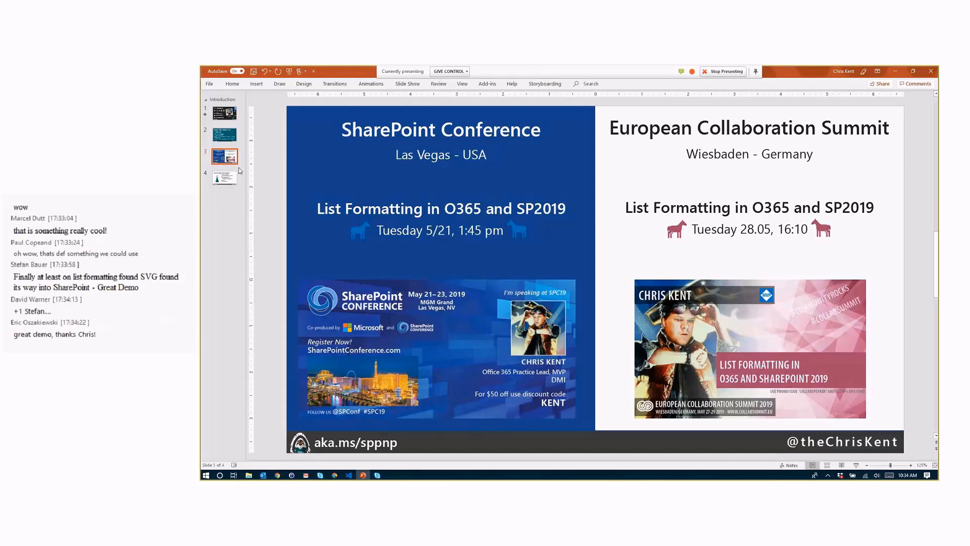
pyautogui.click(224, 177)
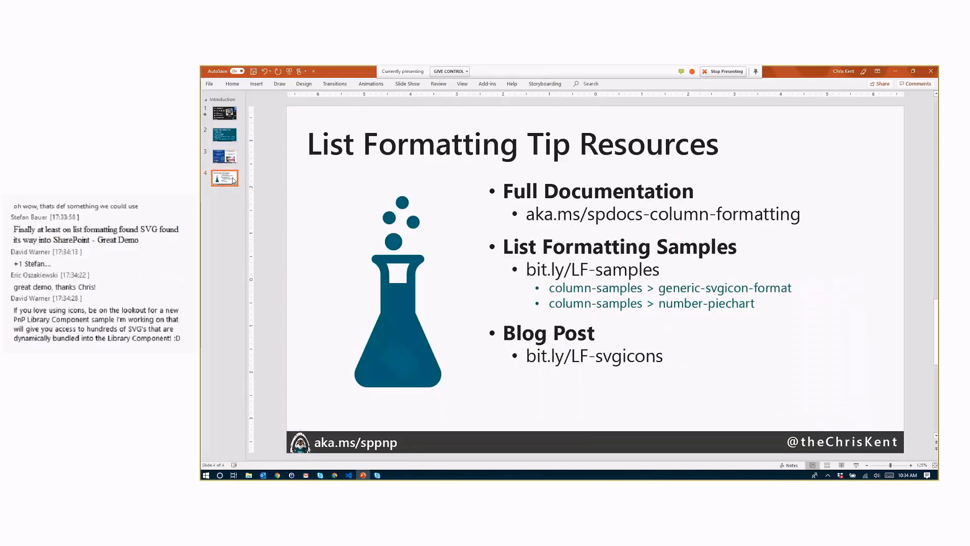